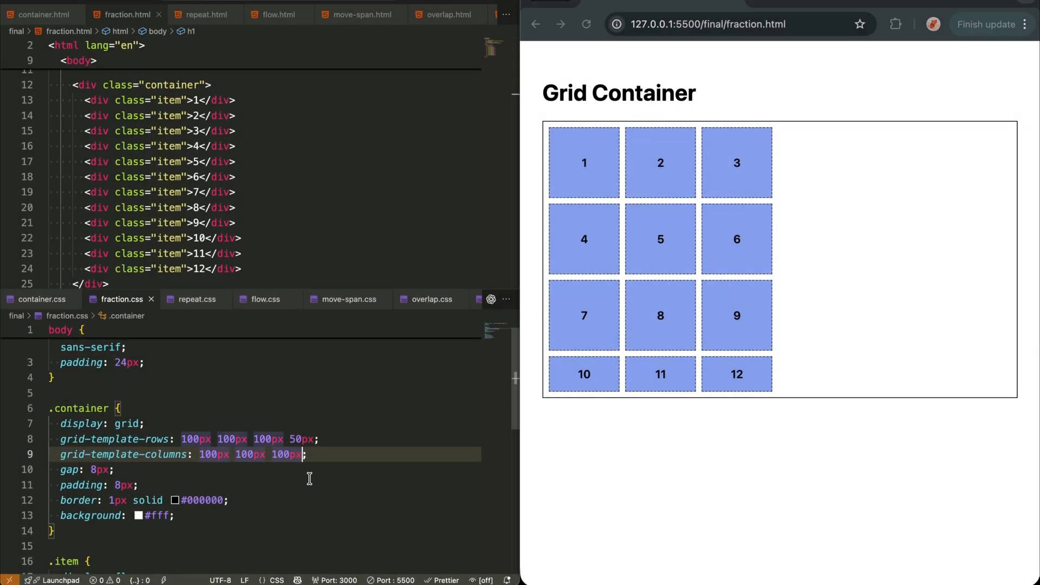
# Step: Give .container display: grid, an 8px gap and three 100px grid-template-columns
pyautogui.write('1fr')
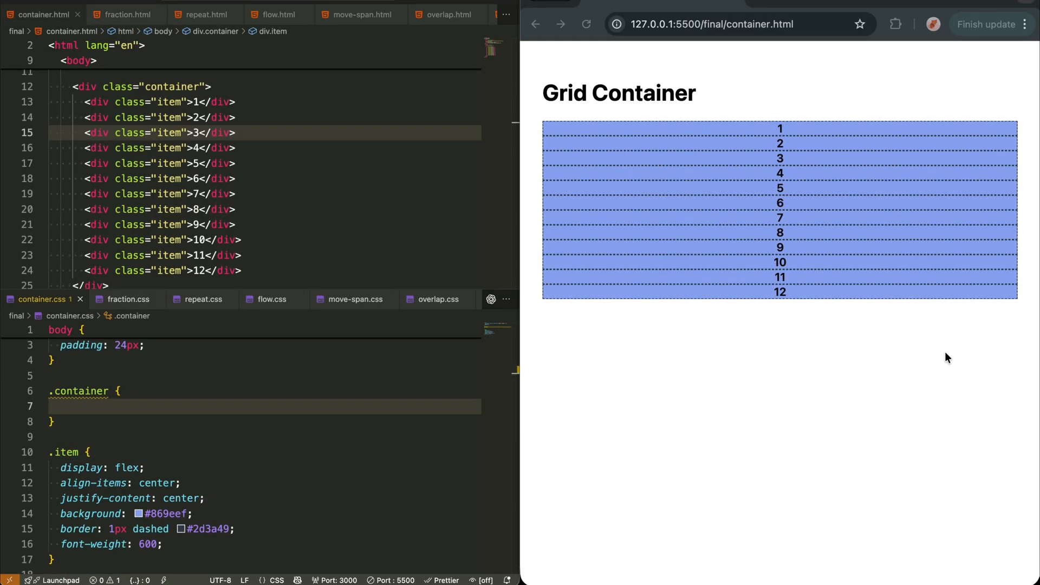
pyautogui.write('display: grid;')
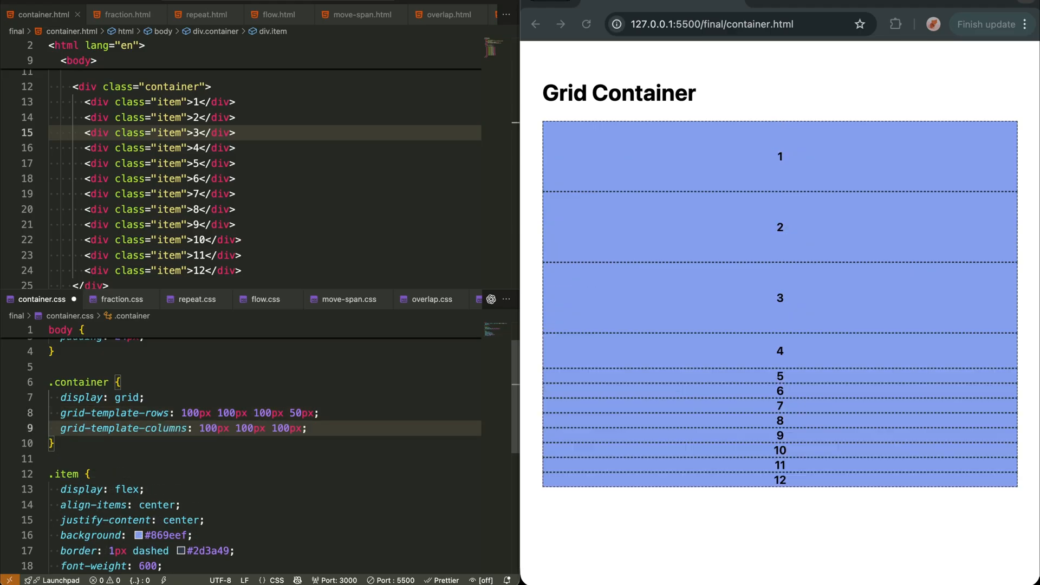
pyautogui.write('gap: 8px;')
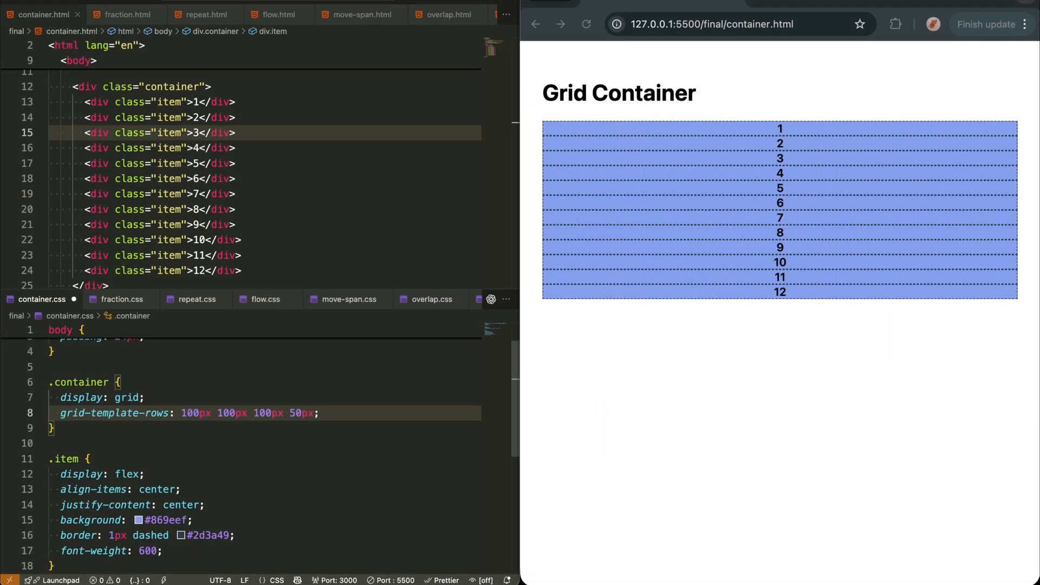
pyautogui.write('grid-template-columns: 100px 100px 100px;')
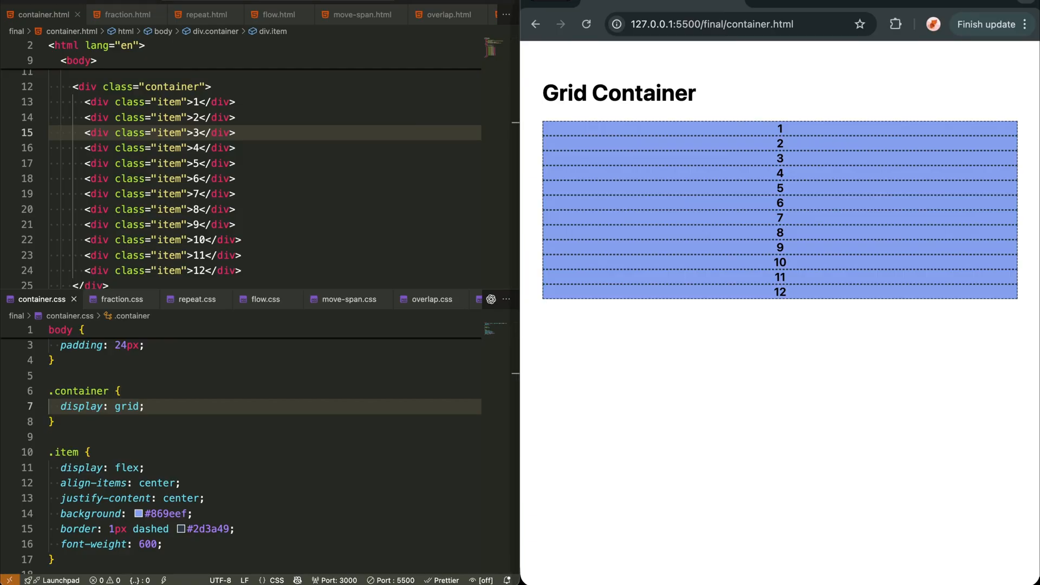
pyautogui.moveTo(241, 418)
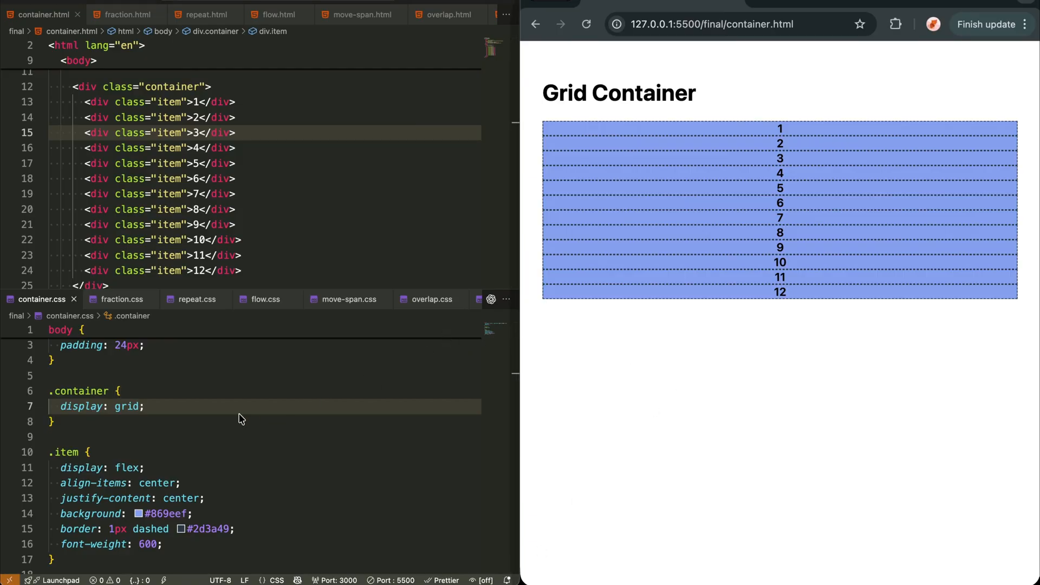
# Step: Add grid-template-rows 100px 100px 100px 50px, three 100px columns and gap: 8px to .container
pyautogui.write('grid-template-rows: 100px 100px 100px 50px;')
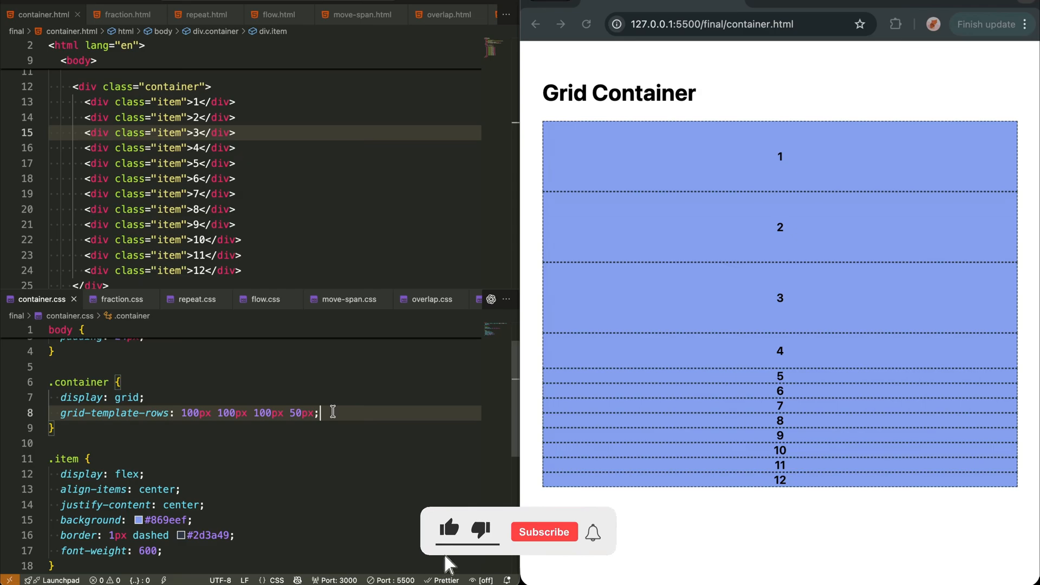
pyautogui.click(449, 528)
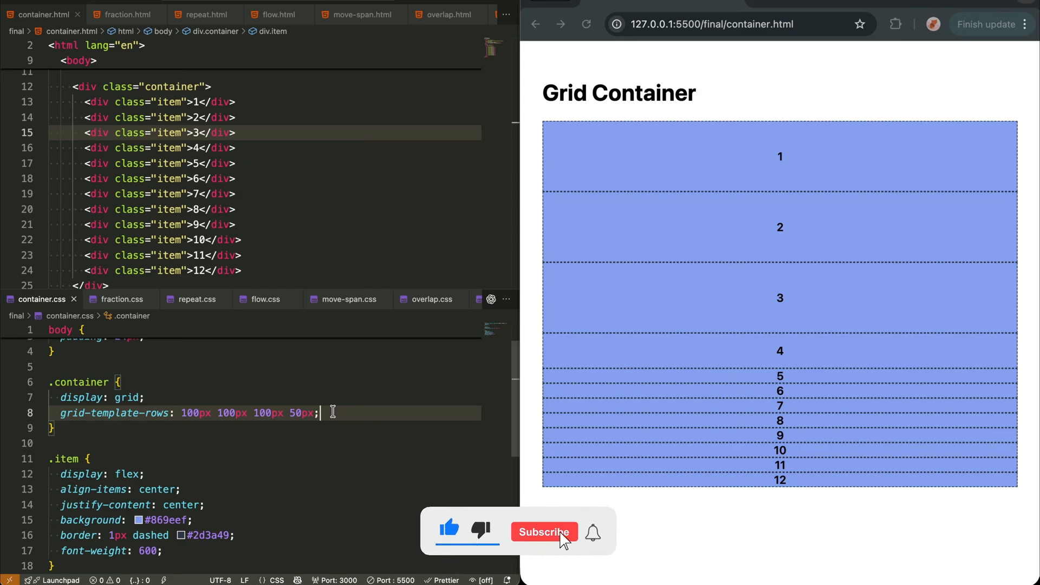
pyautogui.click(544, 531)
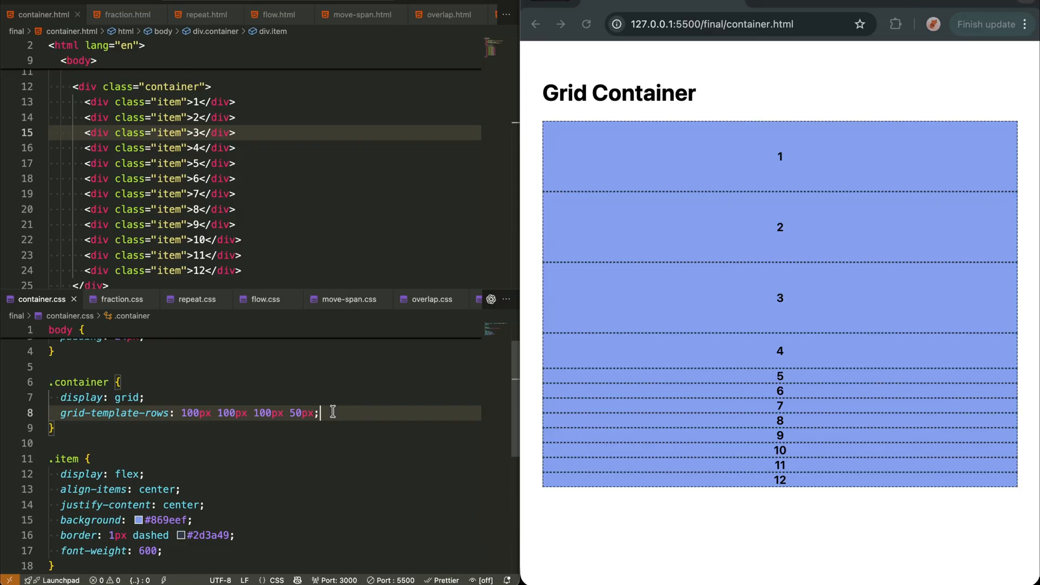
pyautogui.write('grid-template-columns: 100px 100px 100px;')
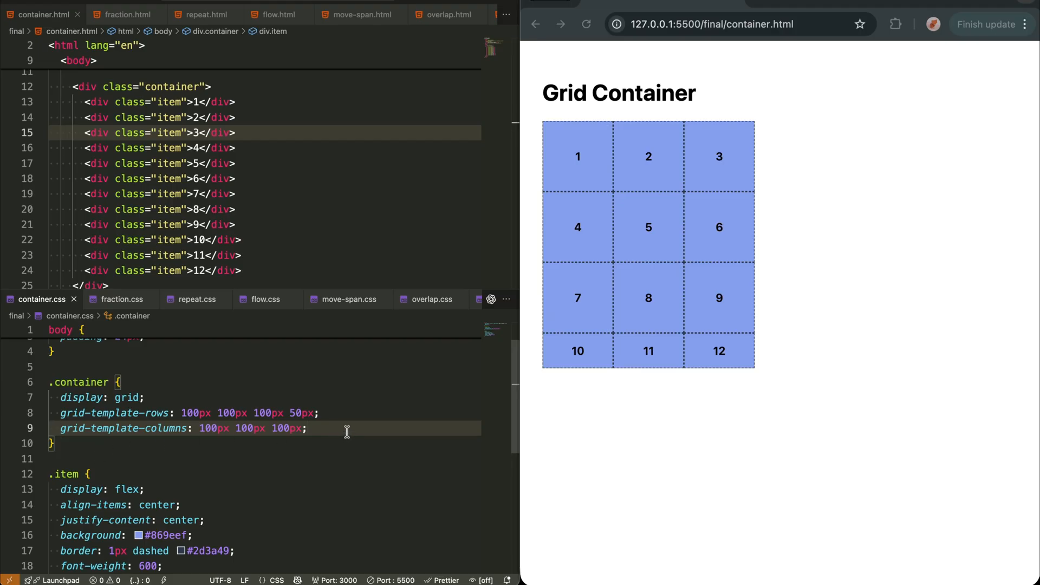
pyautogui.write('gap: 8px;')
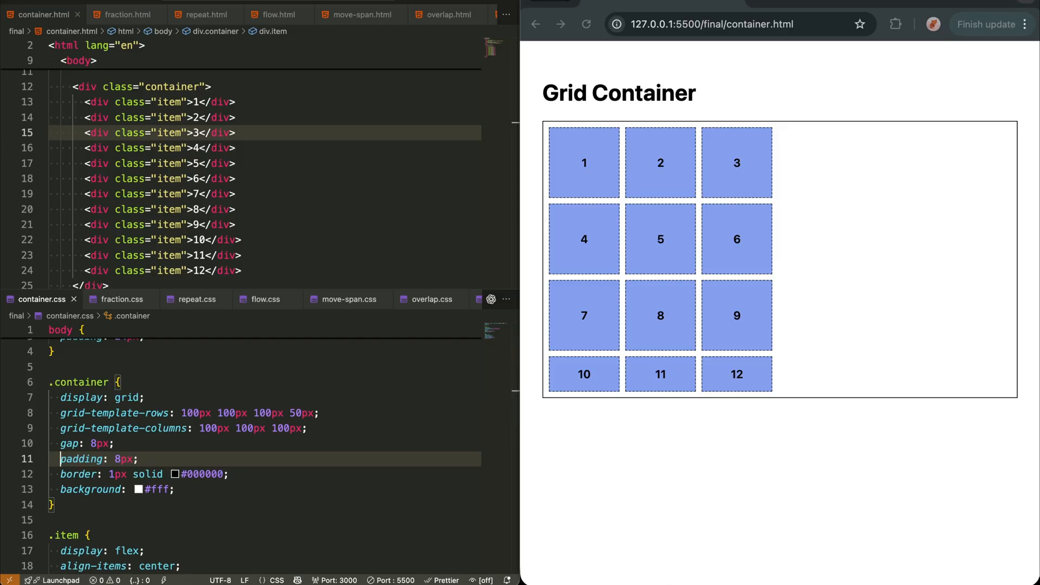
# Step: In fraction.css append 1fr flexible columns to grid-template-columns so the grid fills the width
pyautogui.click(125, 15)
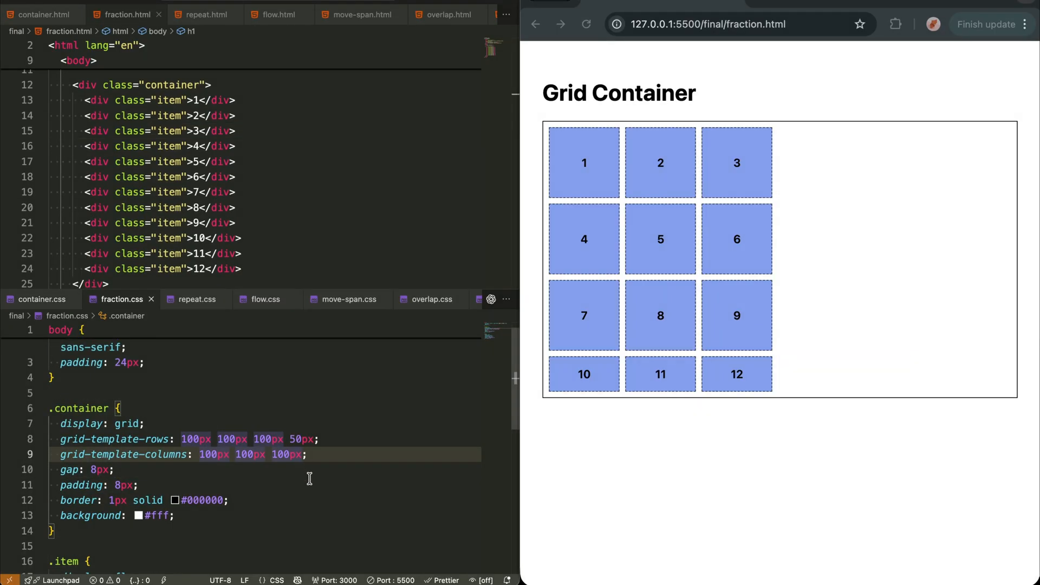
pyautogui.write('1fr')
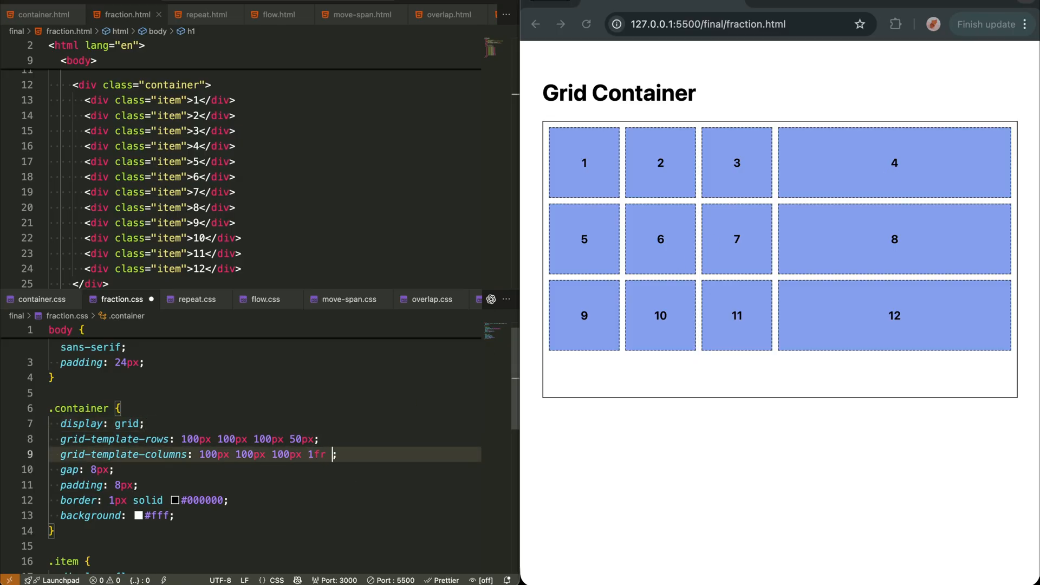
pyautogui.write('1fr')
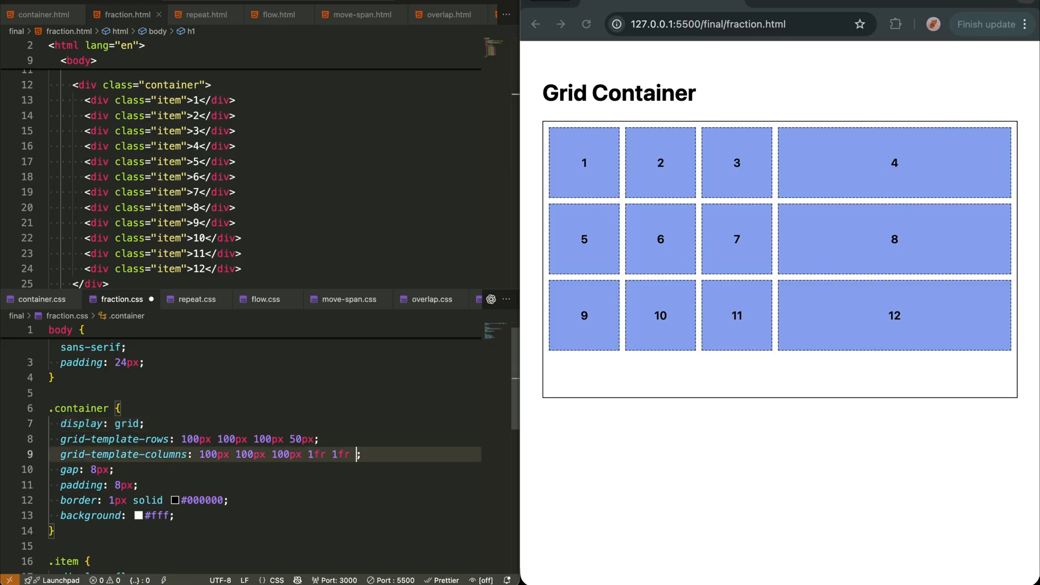
pyautogui.write('1fr')
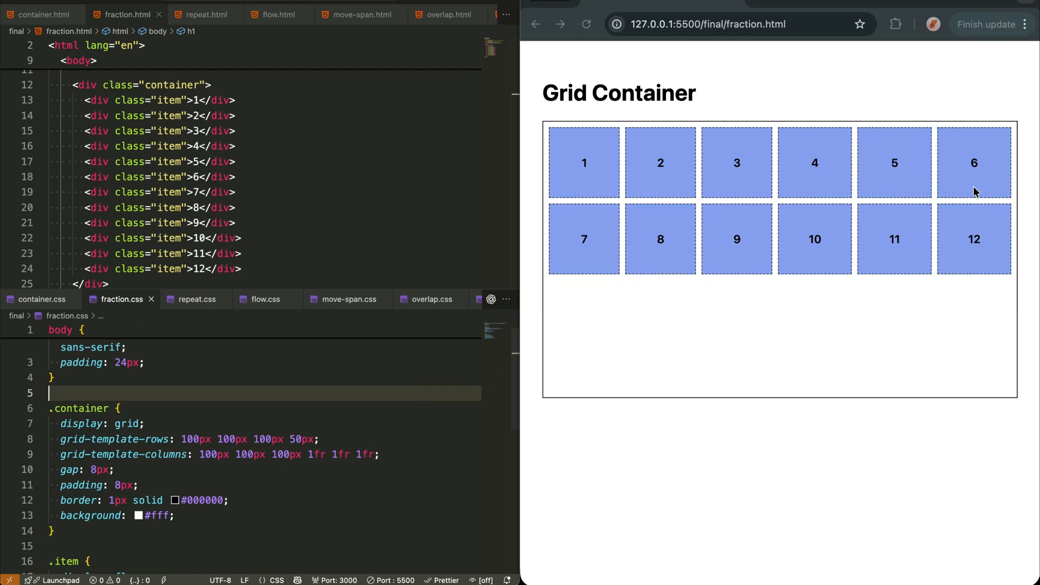
pyautogui.click(371, 454)
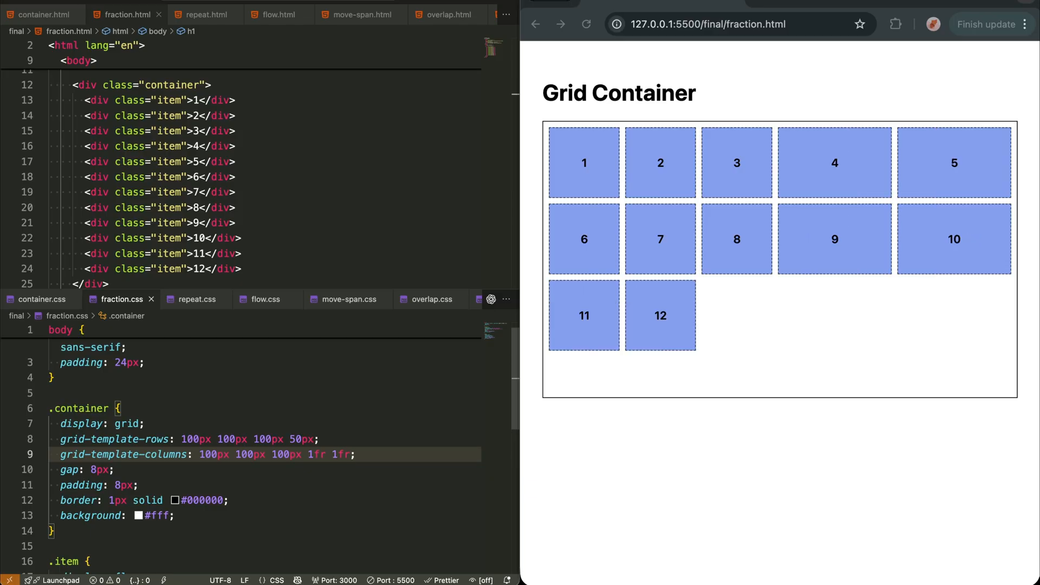
pyautogui.moveTo(864, 232)
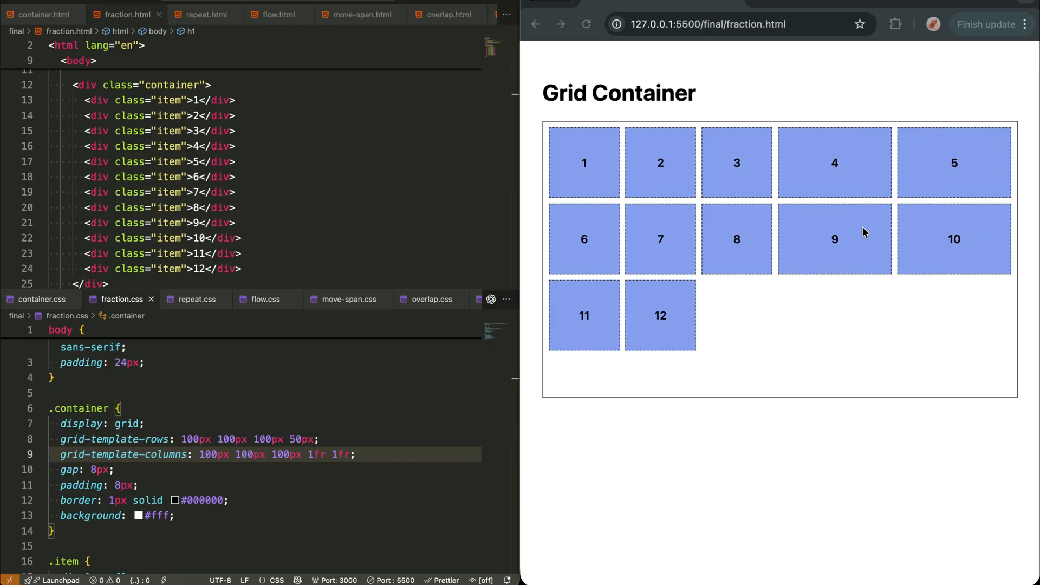
pyautogui.moveTo(872, 353)
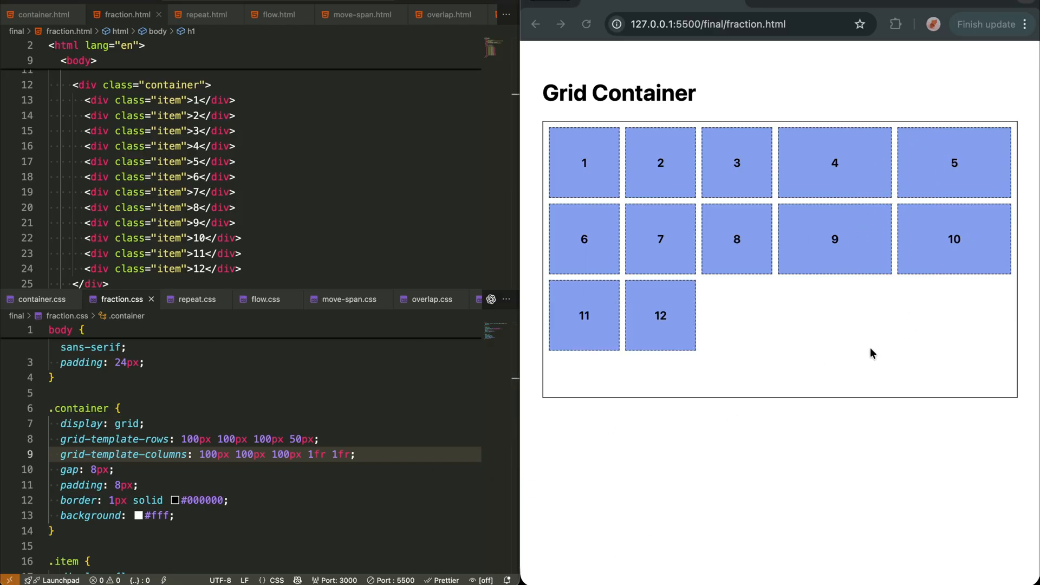
# Step: In repeat.css add gap: 8px and set the column template to repeat(5, 100px) plus 1fr
pyautogui.click(205, 15)
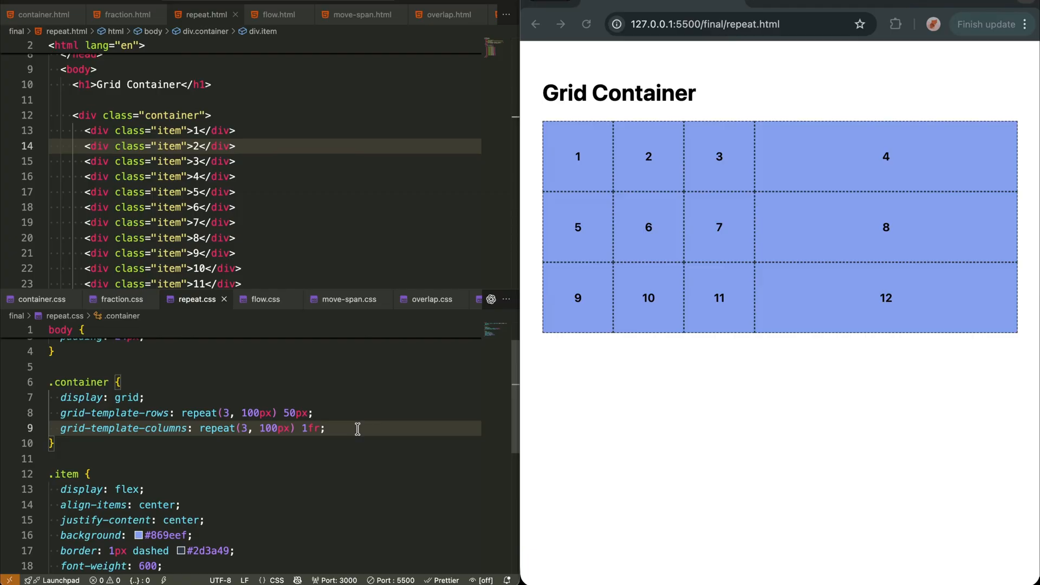
pyautogui.write('gap: 8px;')
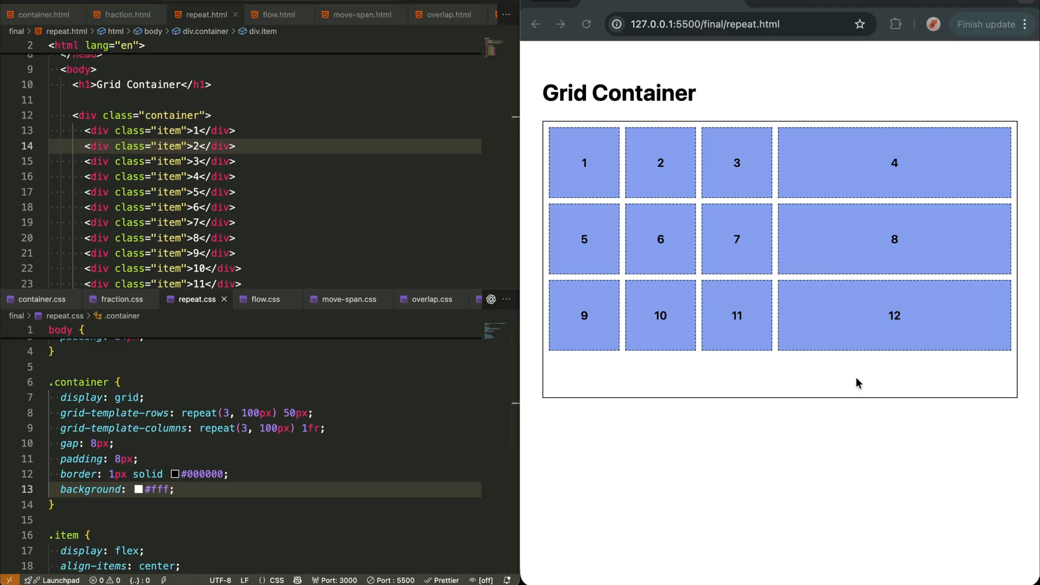
pyautogui.write('5')
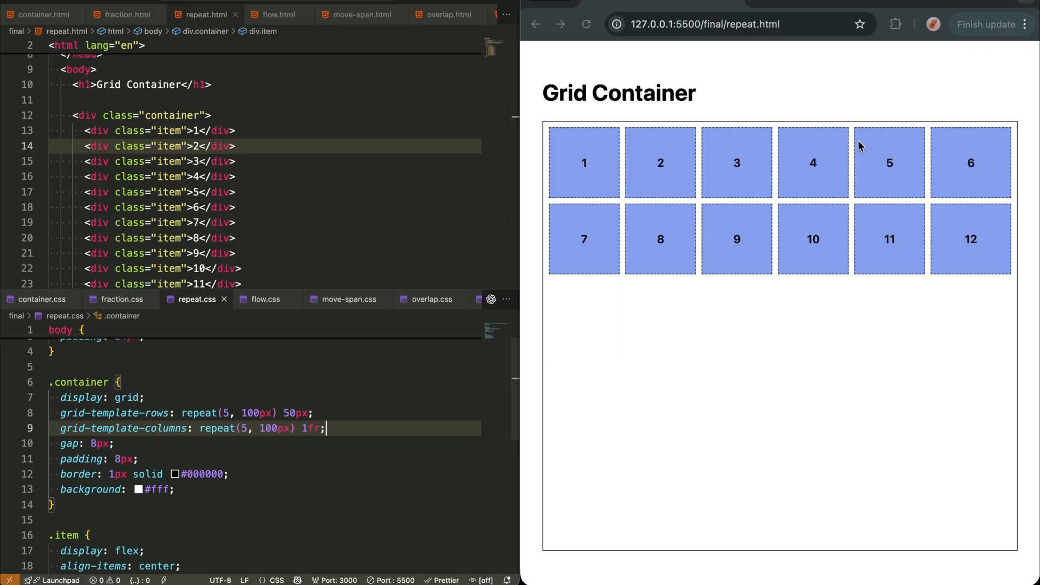
pyautogui.moveTo(760, 285)
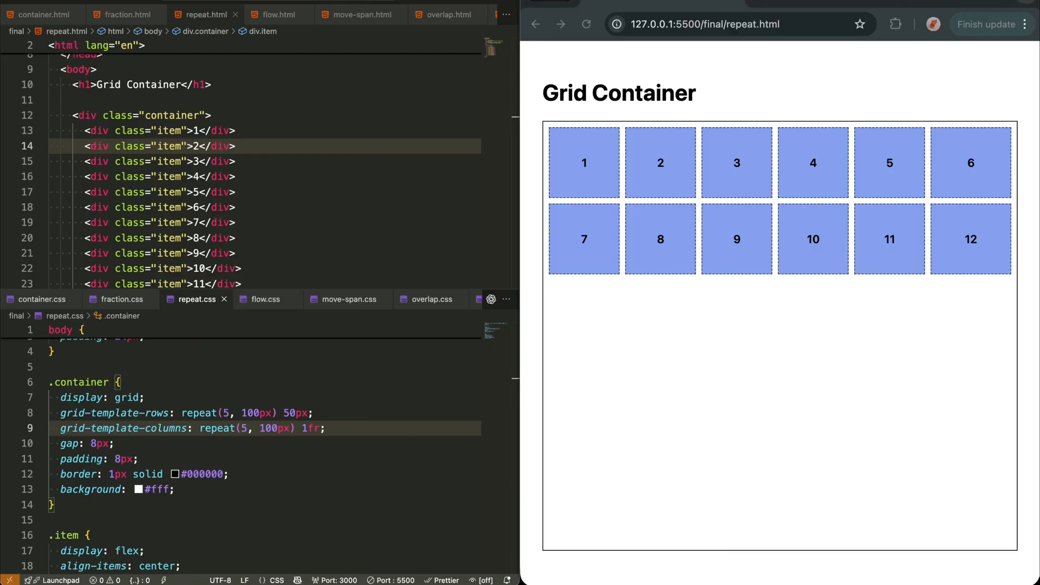
# Step: Trim fraction.css to 100px 100px 100px 1fr 1fr columns, then move on to the flow demo
pyautogui.click(126, 14)
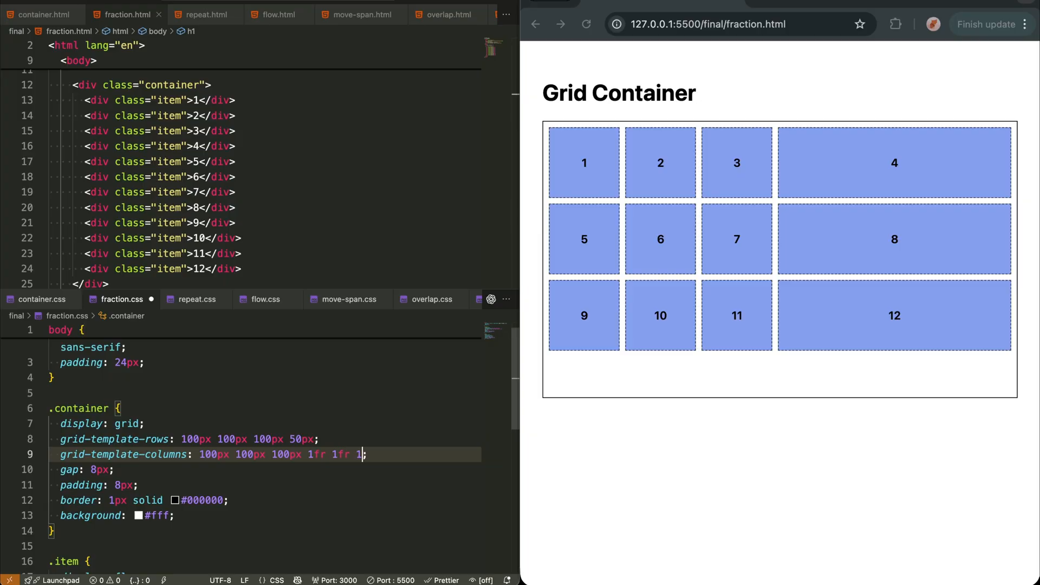
pyautogui.write('fr')
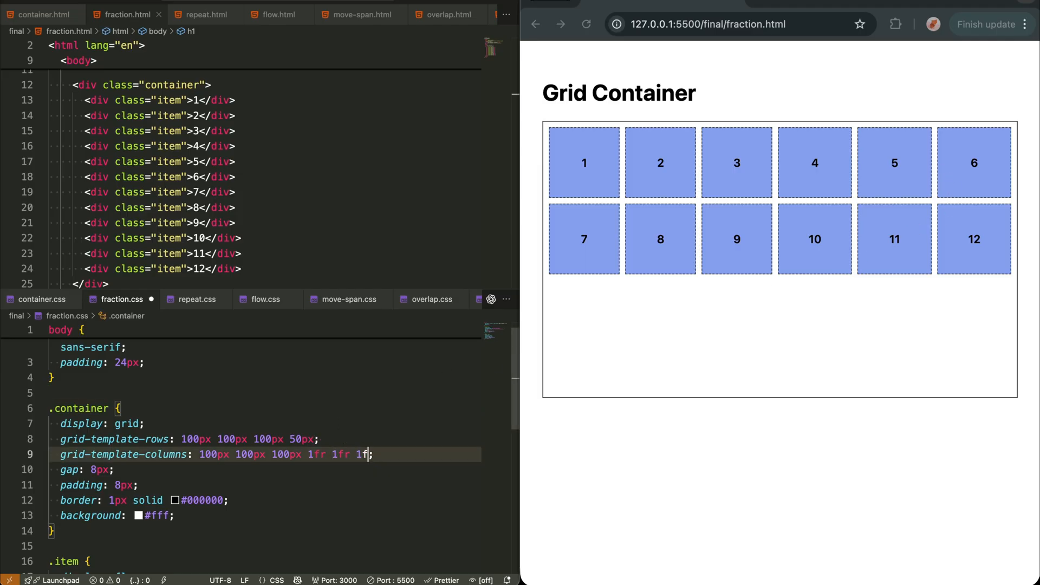
pyautogui.press('Backspace')
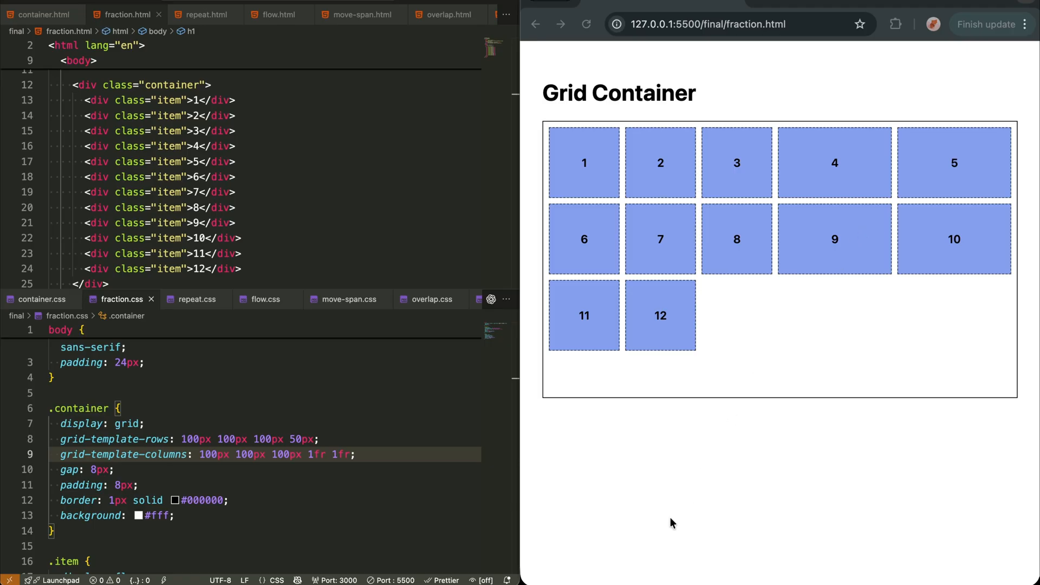
pyautogui.click(205, 14)
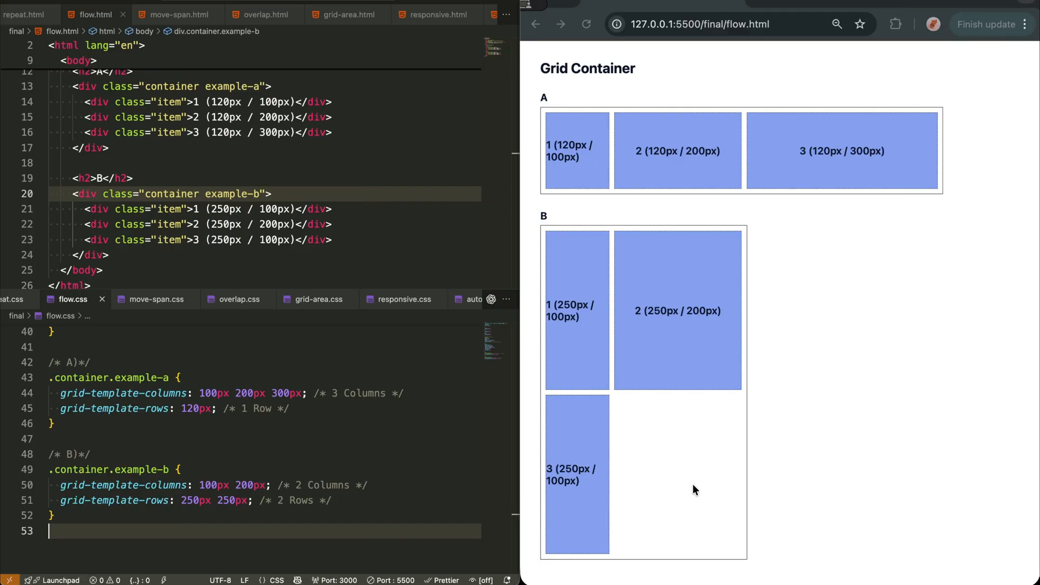
# Step: Scroll the move-and-span preview through the placement sections C to G
pyautogui.click(177, 15)
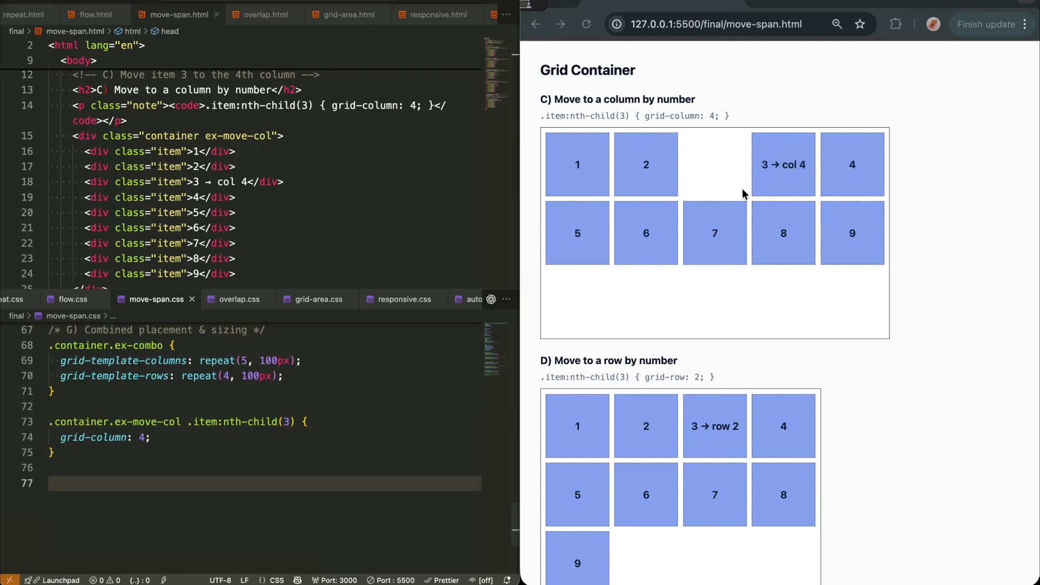
pyautogui.moveTo(708, 183)
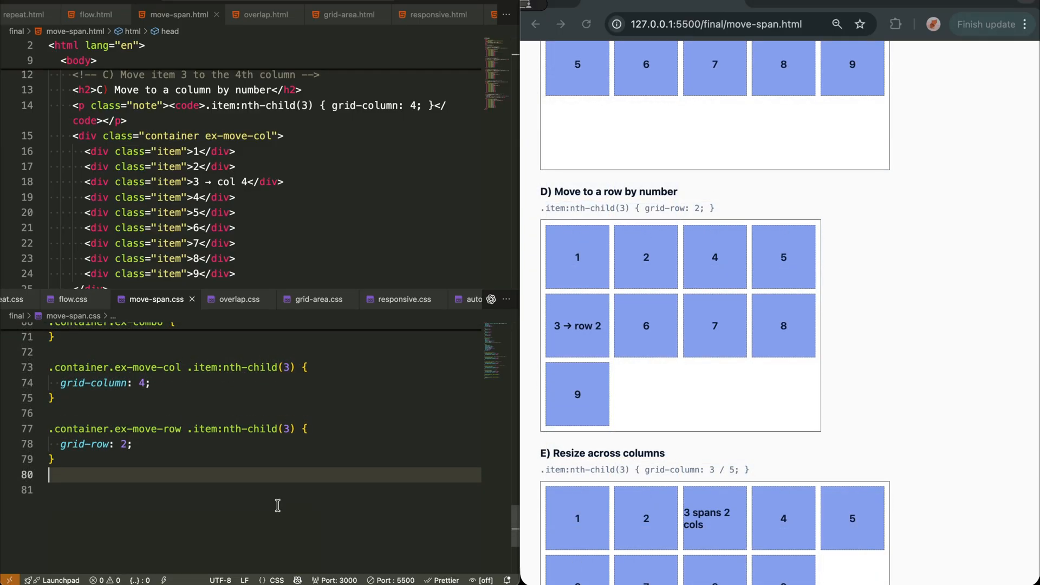
pyautogui.moveTo(597, 340)
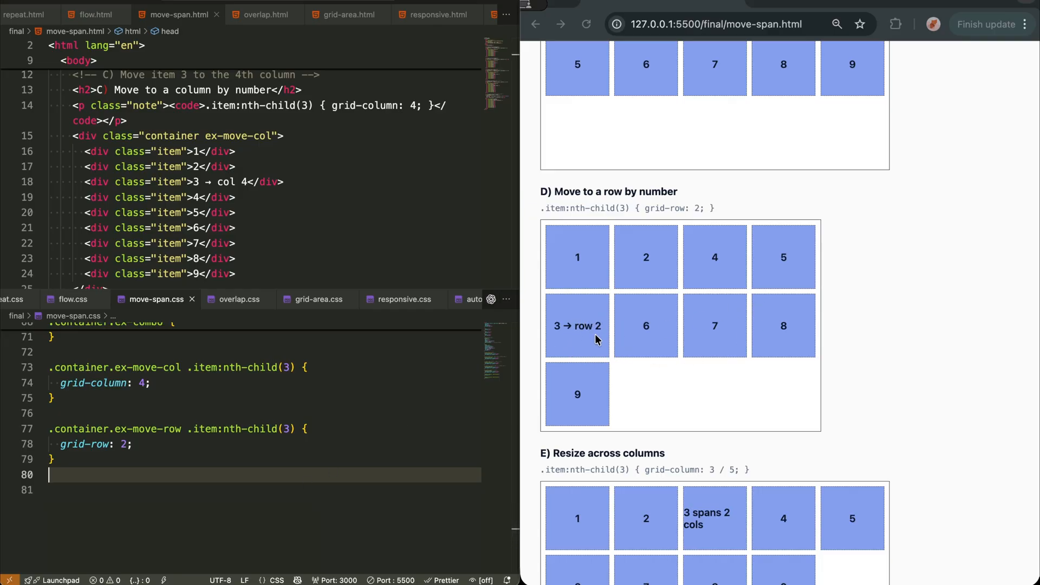
pyautogui.moveTo(581, 294)
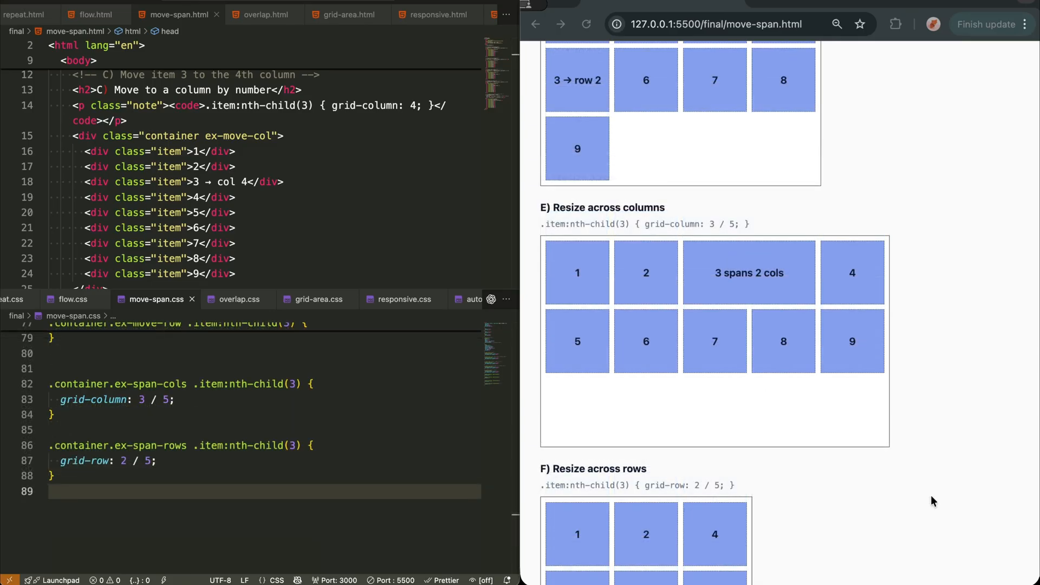
pyautogui.scroll(-3)
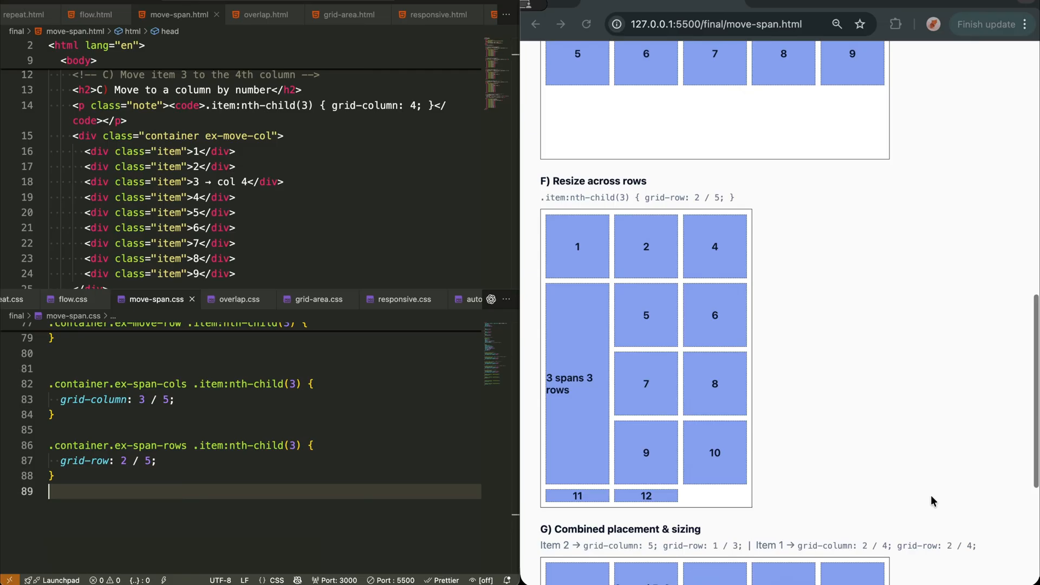
pyautogui.moveTo(660, 379)
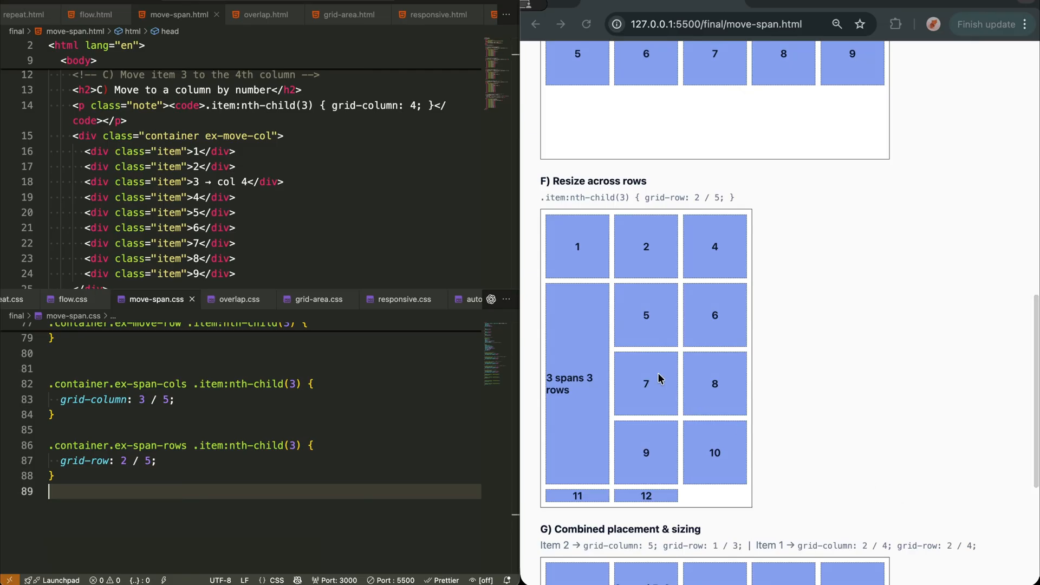
pyautogui.scroll(-3)
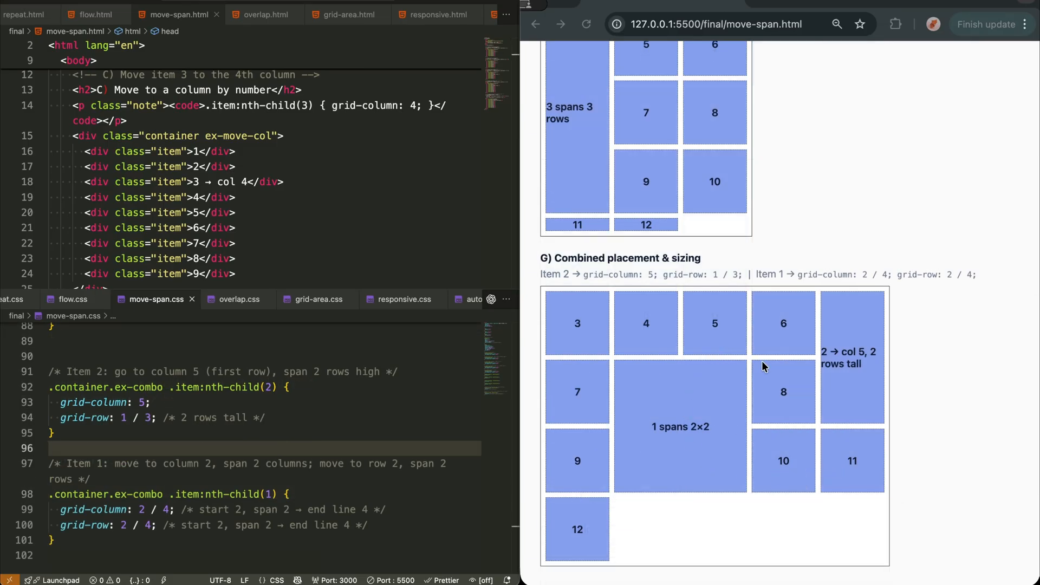
pyautogui.moveTo(669, 431)
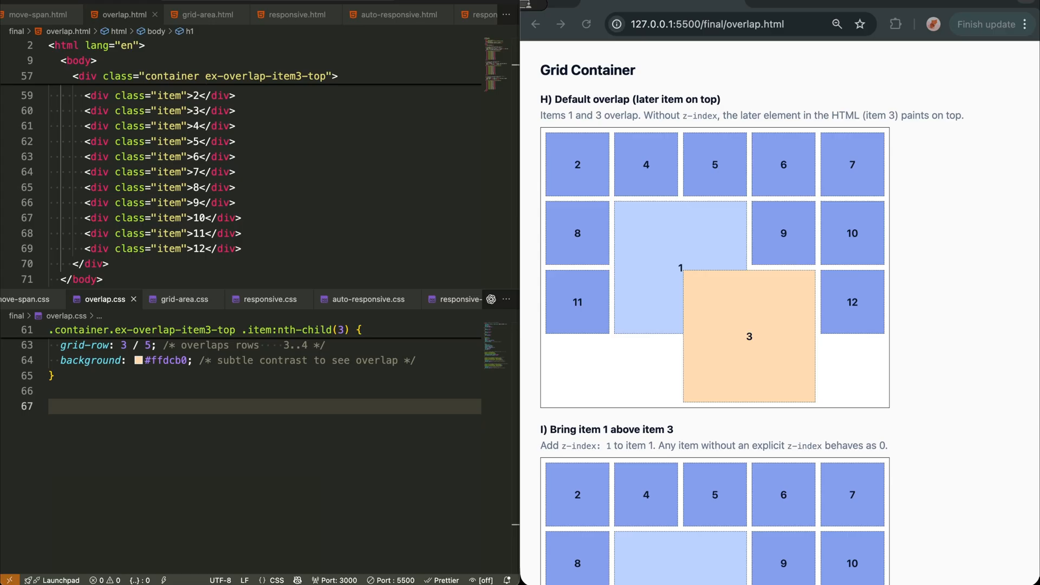
pyautogui.moveTo(228, 494)
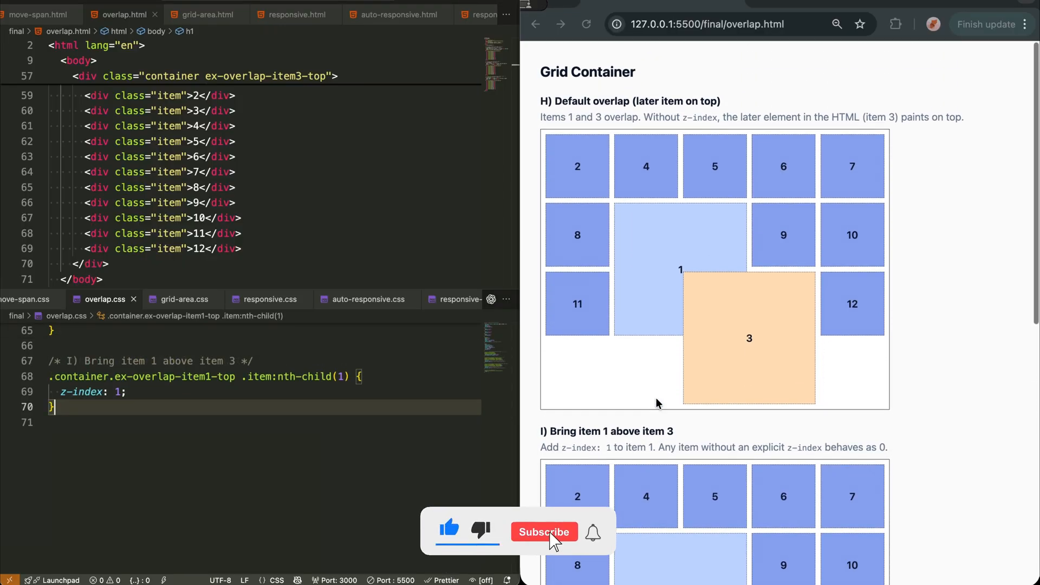
# Step: Add z-index values in overlap.css so item 1 paints above item 3 in the preview
pyautogui.click(544, 530)
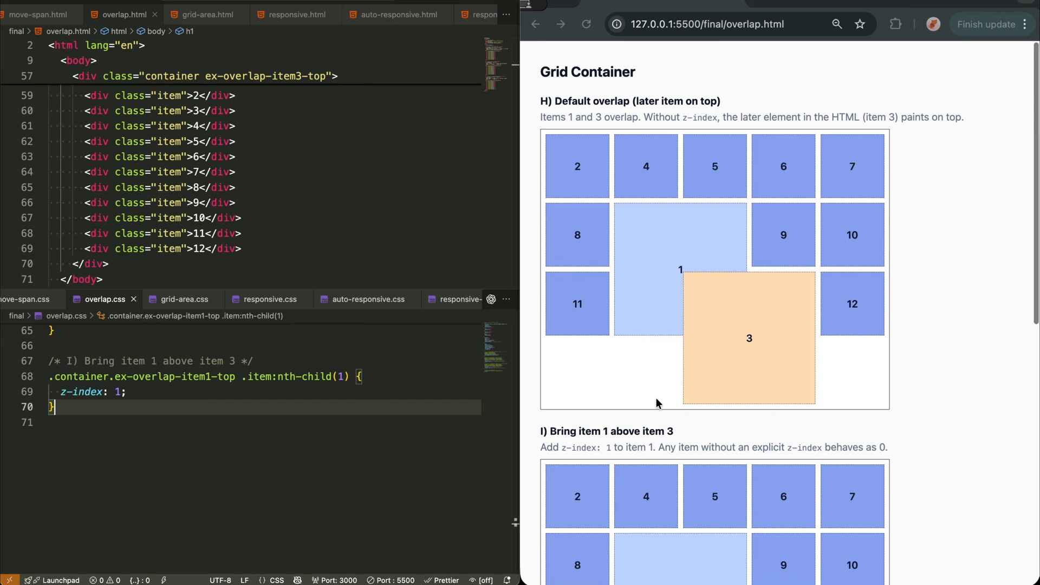
pyautogui.scroll(-3)
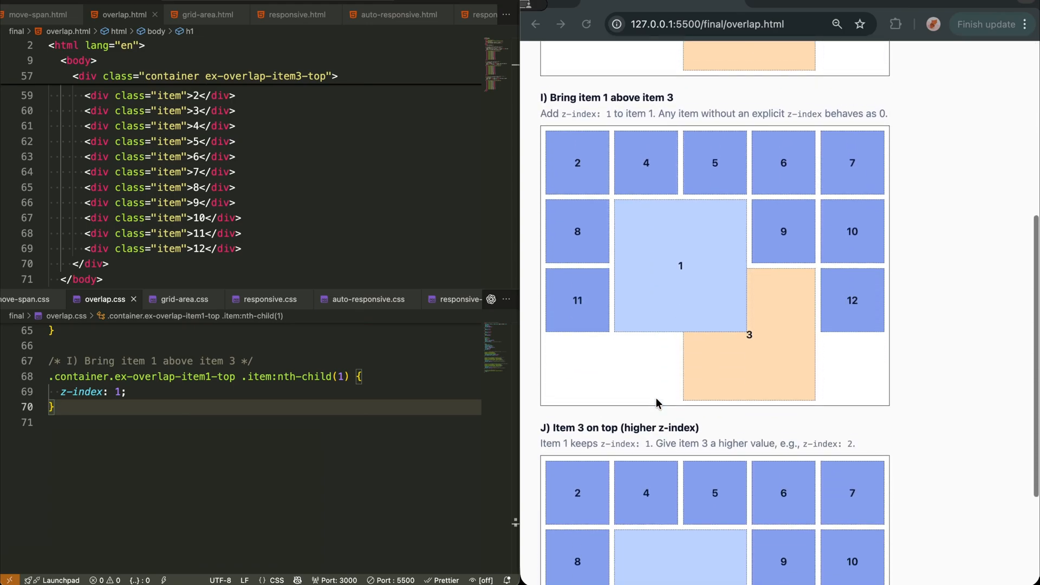
pyautogui.moveTo(752, 328)
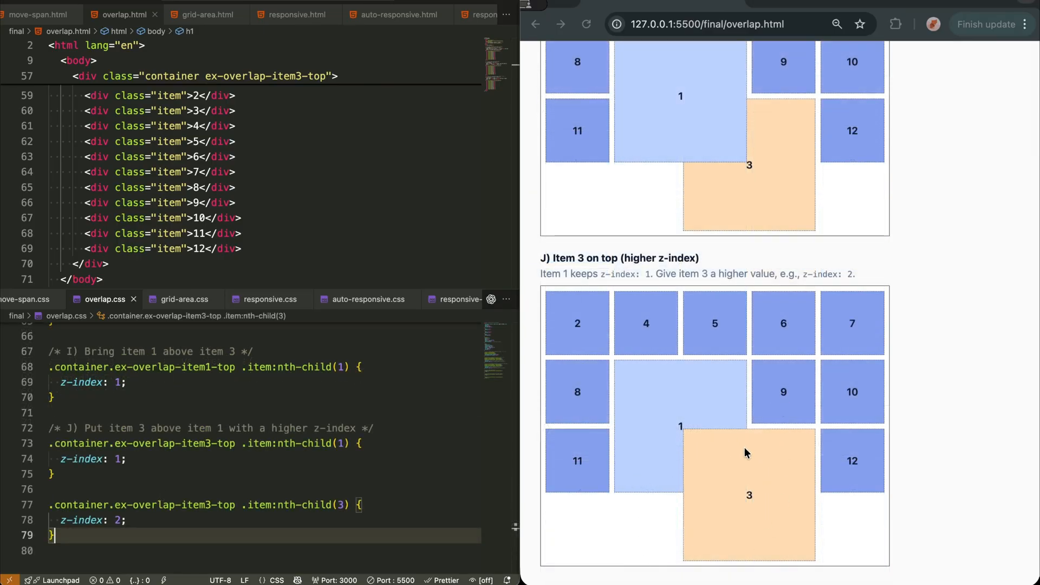
pyautogui.moveTo(831, 569)
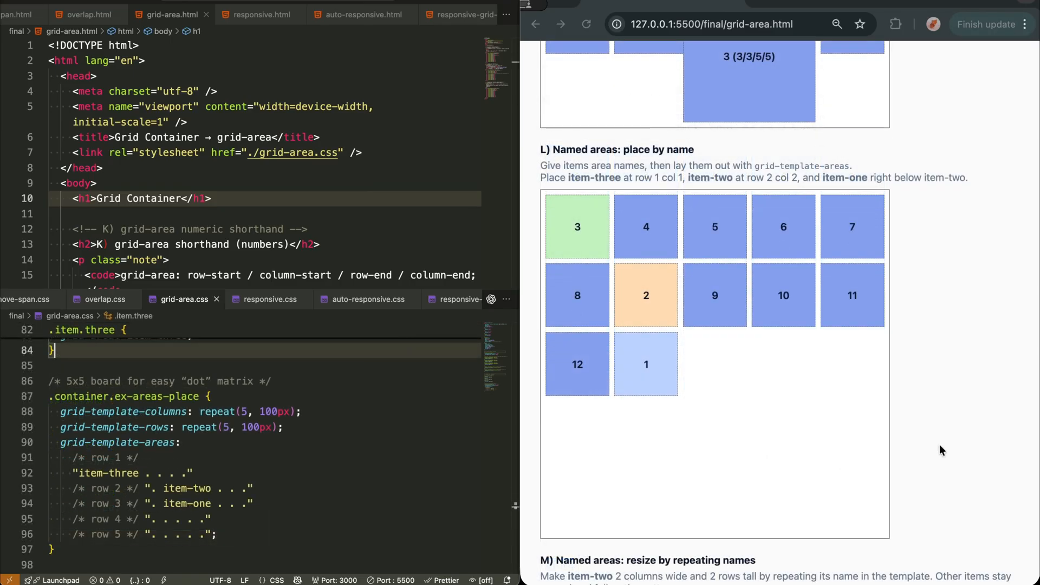
pyautogui.moveTo(646, 369)
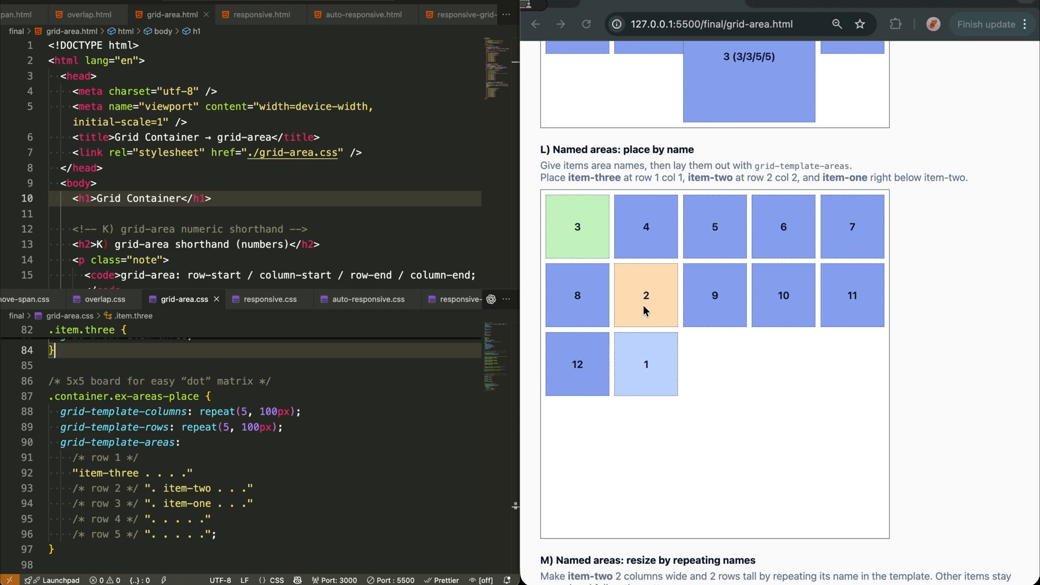
pyautogui.moveTo(754, 453)
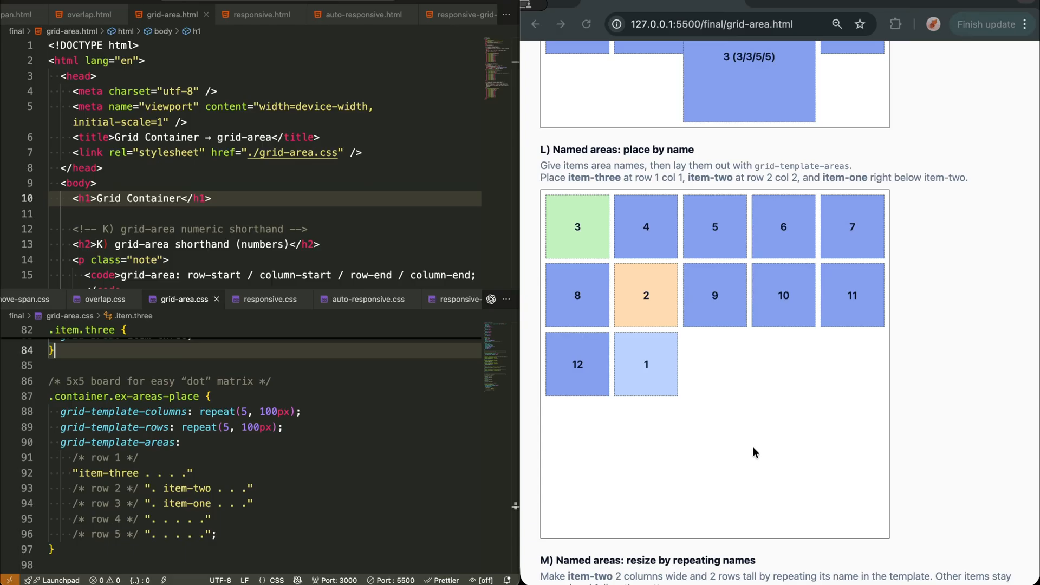
# Step: Review item-two spanning a 2×2 named area, then move to the responsive product cards example
pyautogui.scroll(-3)
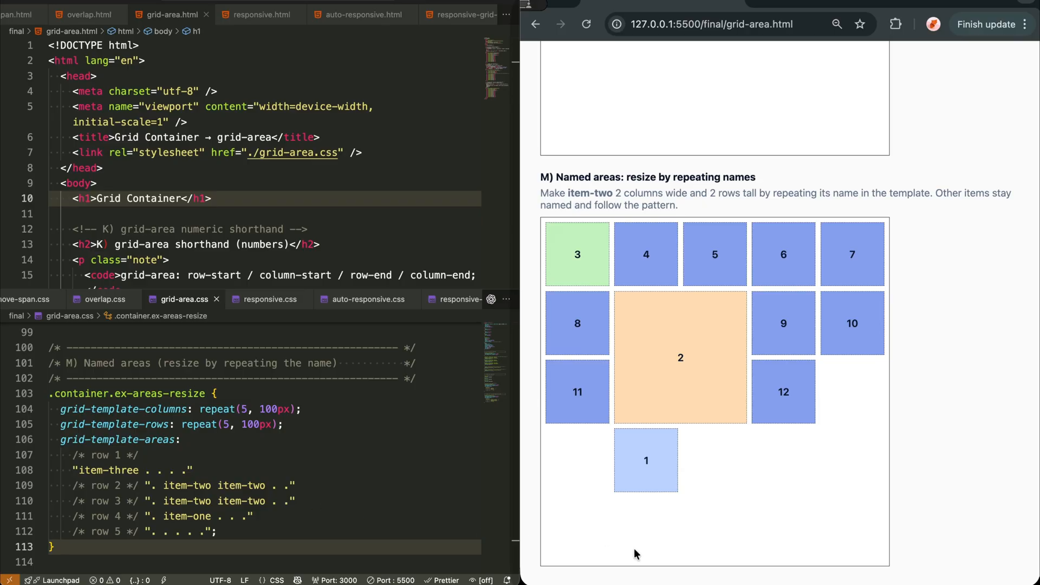
pyautogui.moveTo(723, 519)
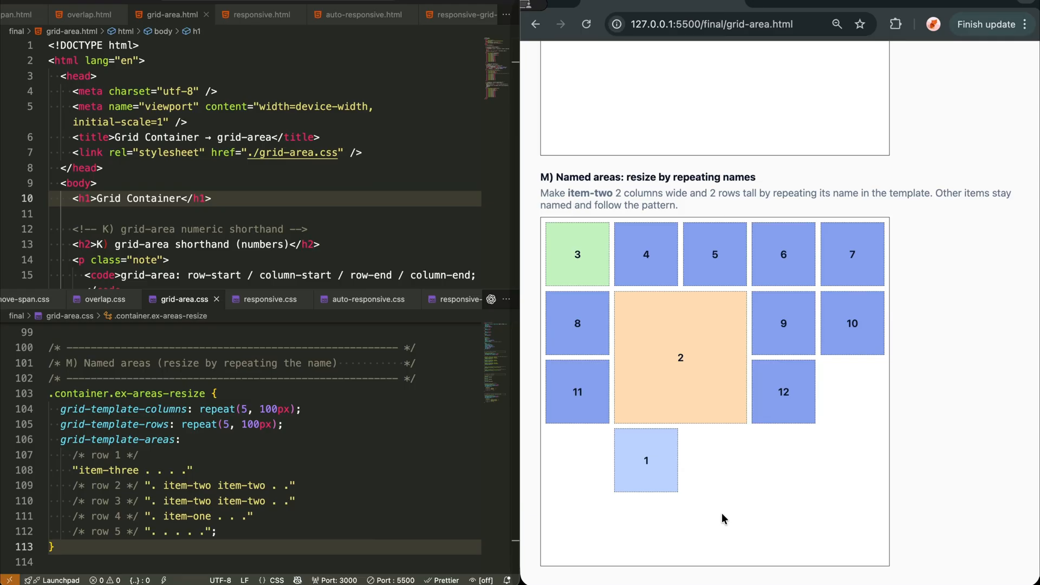
pyautogui.click(259, 14)
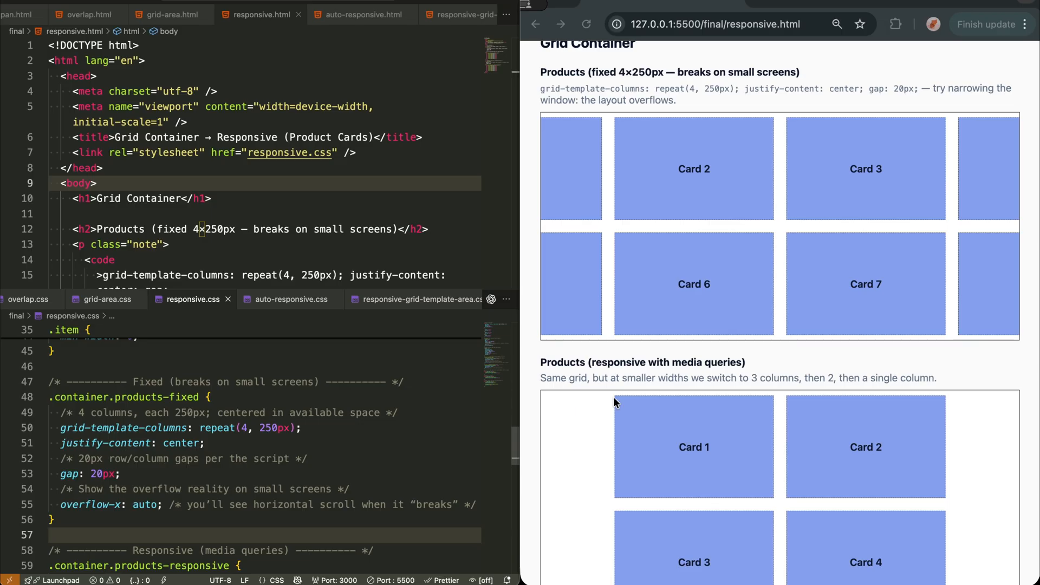
pyautogui.moveTo(781, 265)
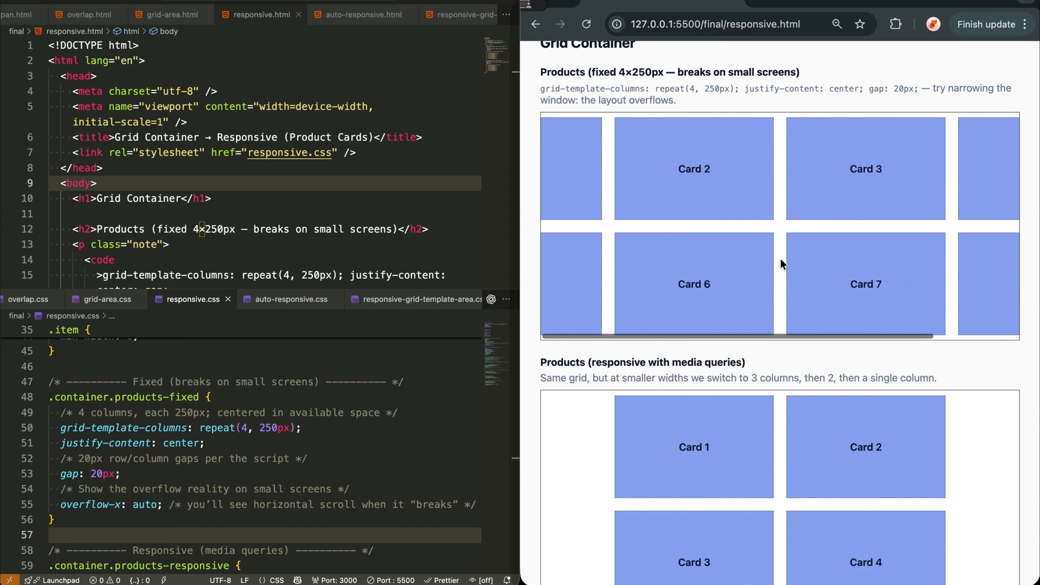
# Step: Scroll the preview right to see the fixed four-column product grid overflowing its container
pyautogui.hscroll(3)
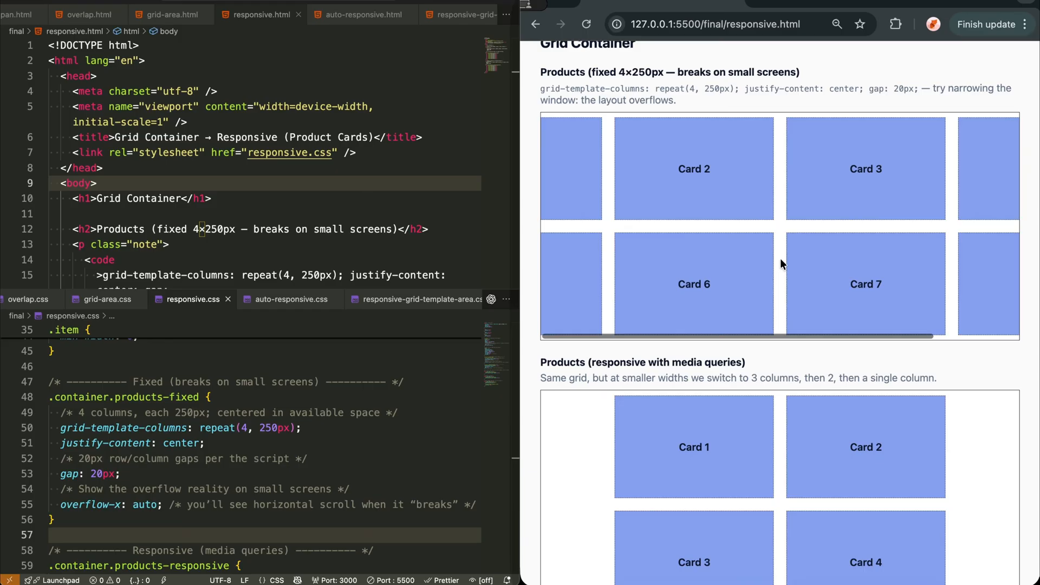
pyautogui.moveTo(425, 449)
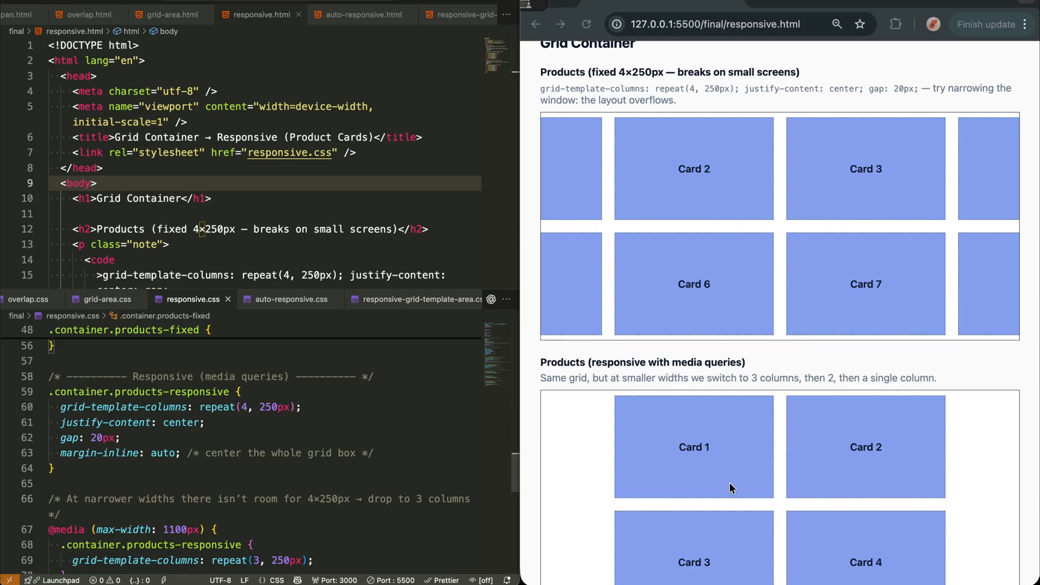
# Step: Review the auto-fill minmax .container.products-auto rule, then move to the grid-template-areas layout demo
pyautogui.click(361, 14)
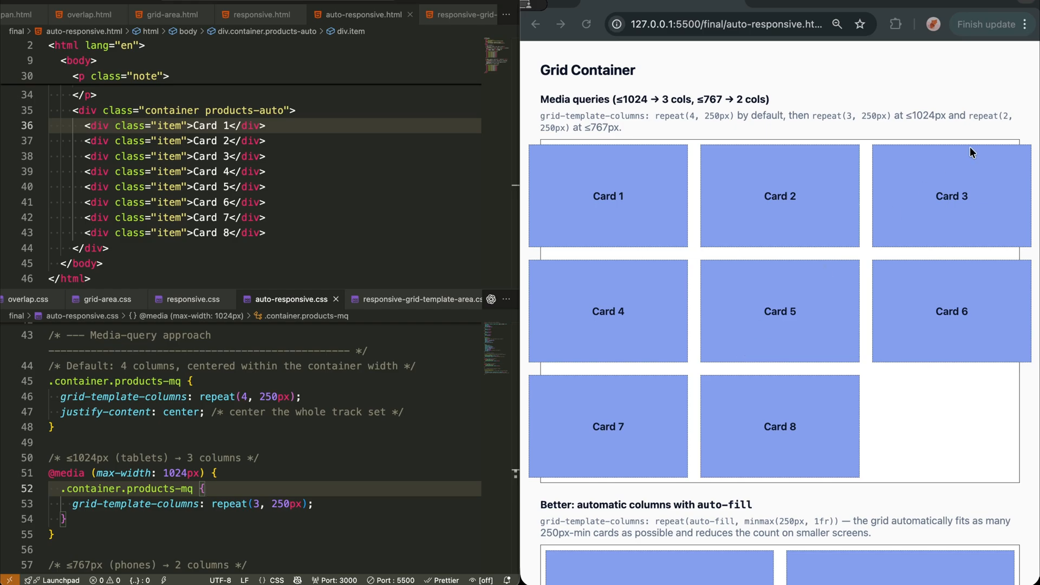
pyautogui.moveTo(800, 356)
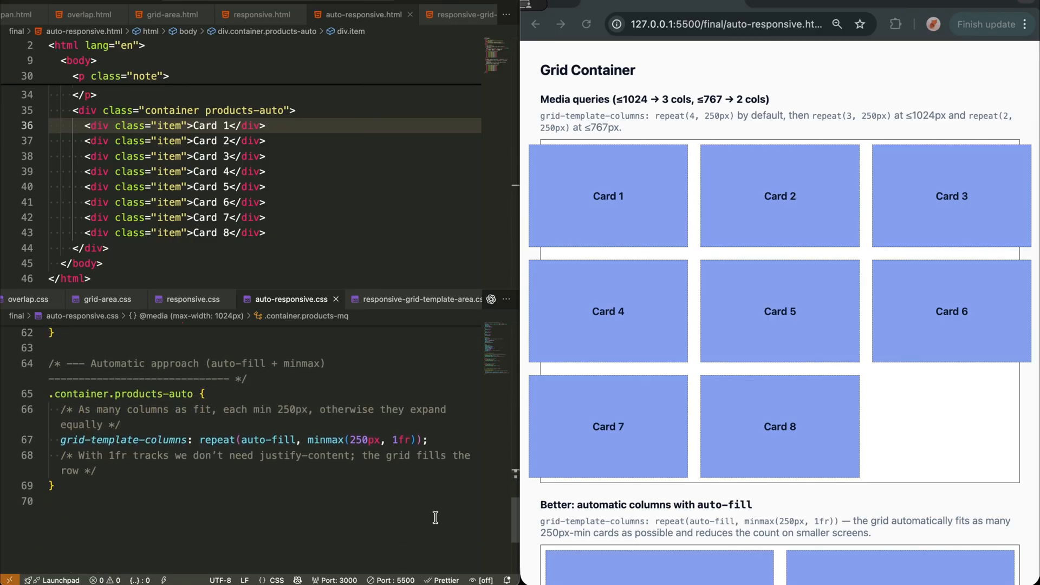
pyautogui.scroll(-3)
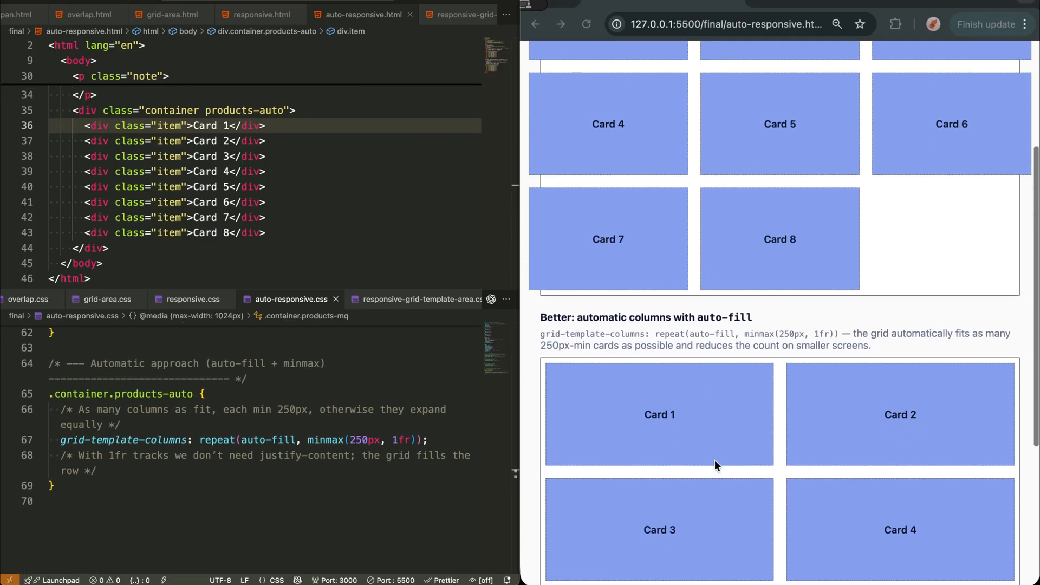
pyautogui.scroll(-3)
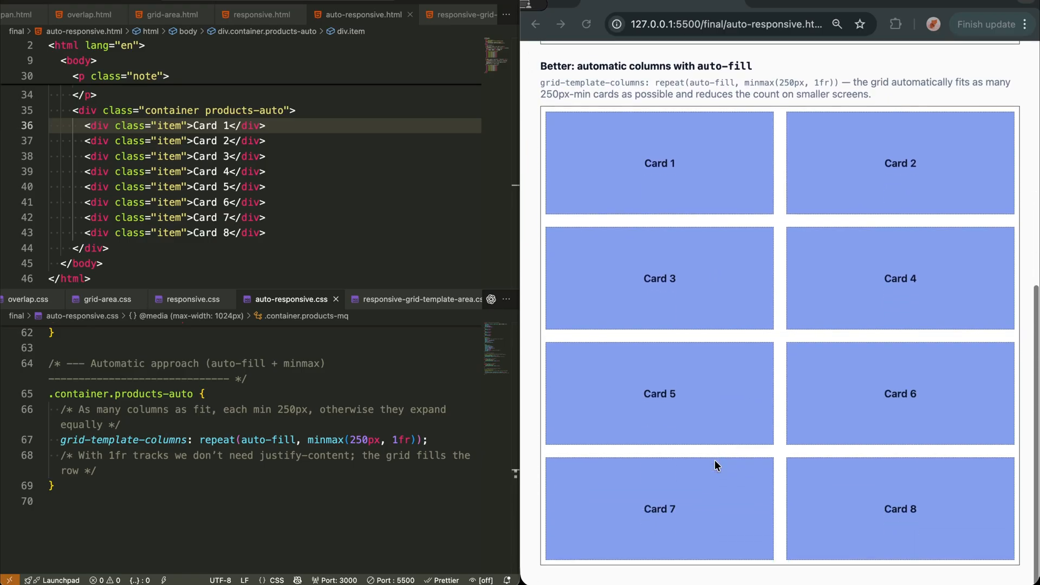
pyautogui.rightClick(715, 466)
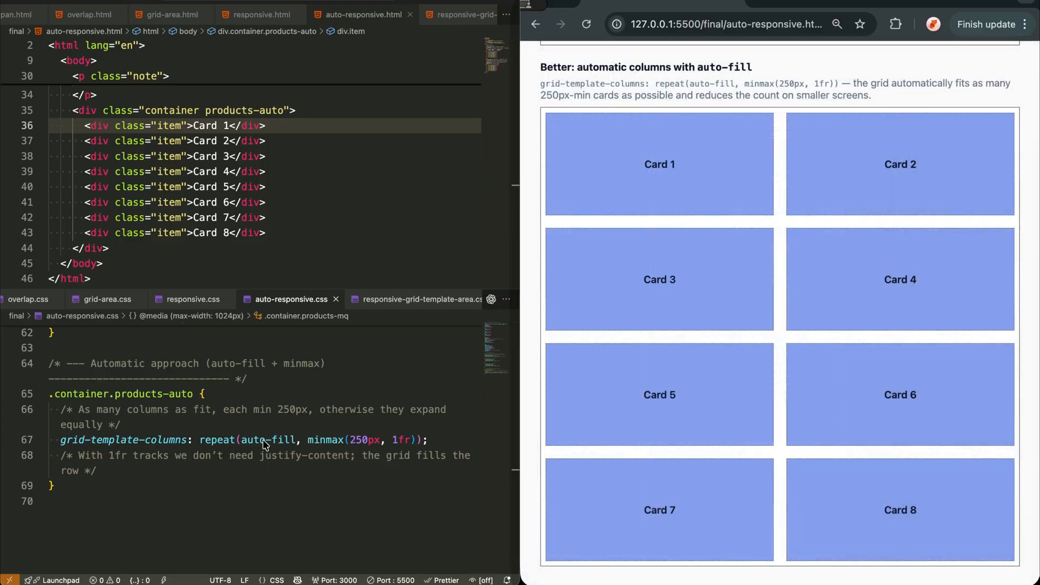
pyautogui.click(238, 440)
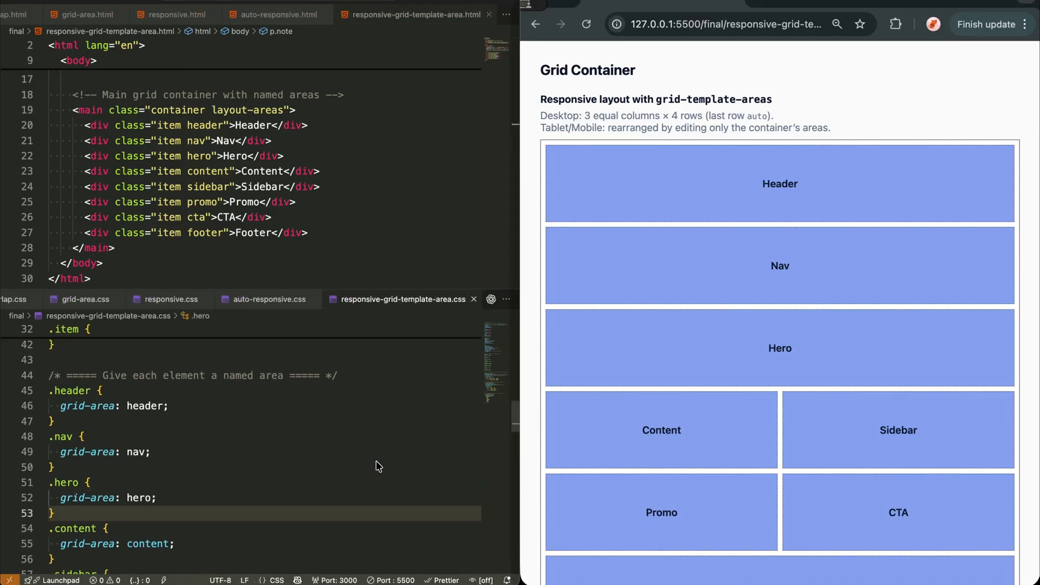
# Step: Review the .container.layout-areas rules and inspect the container in DevTools, revealing the 1024px media query
pyautogui.scroll(-3)
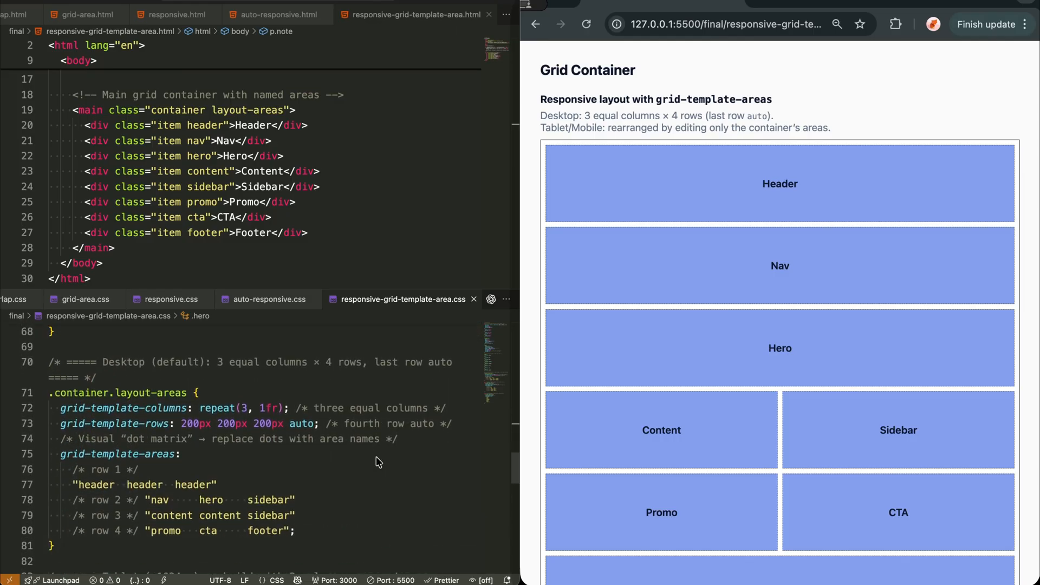
pyautogui.scroll(-3)
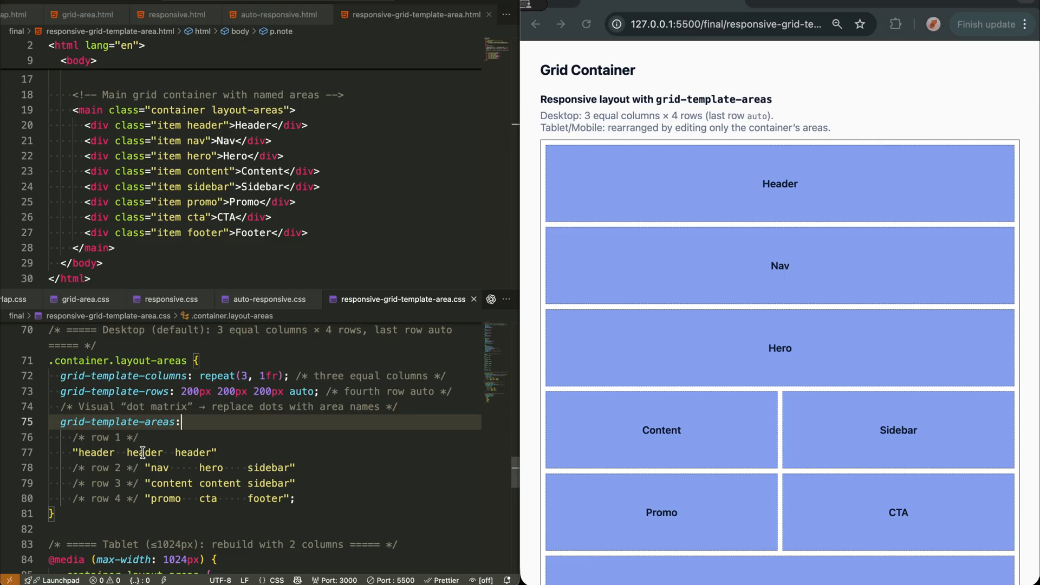
pyautogui.moveTo(141, 421)
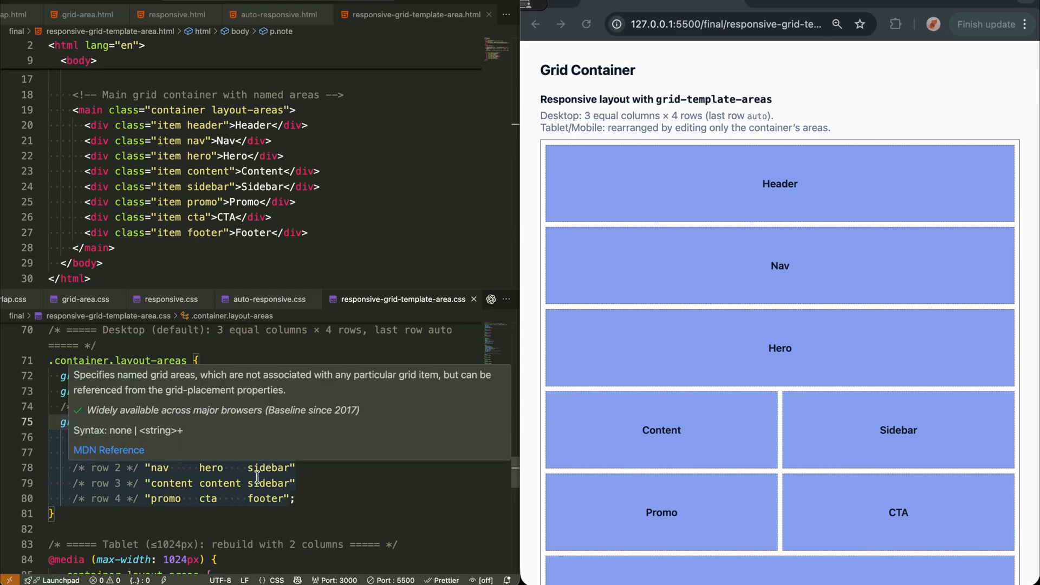
pyautogui.click(326, 498)
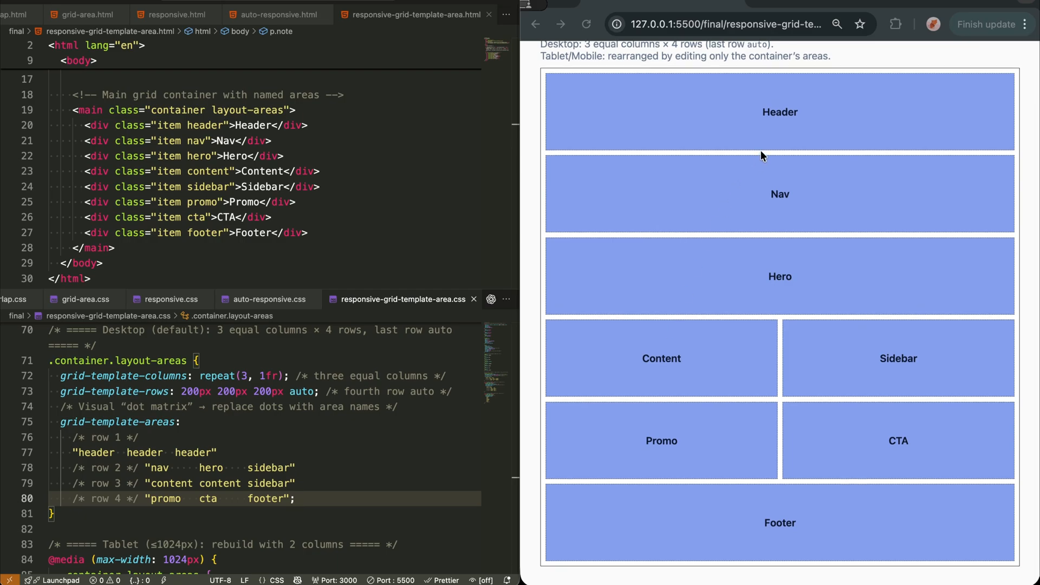
pyautogui.scroll(-3)
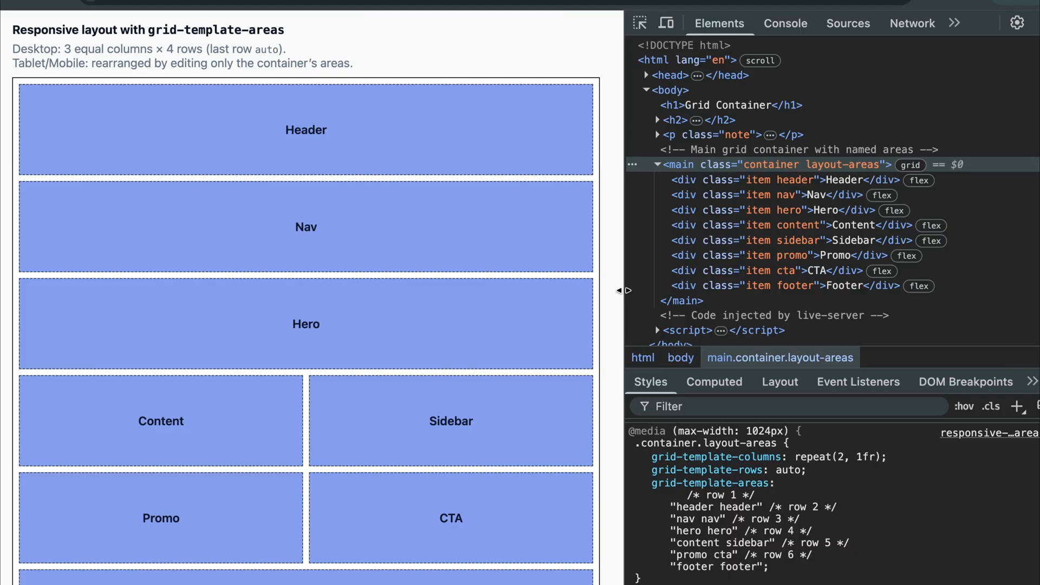
pyautogui.moveTo(622, 290); pyautogui.dragTo(761, 283)
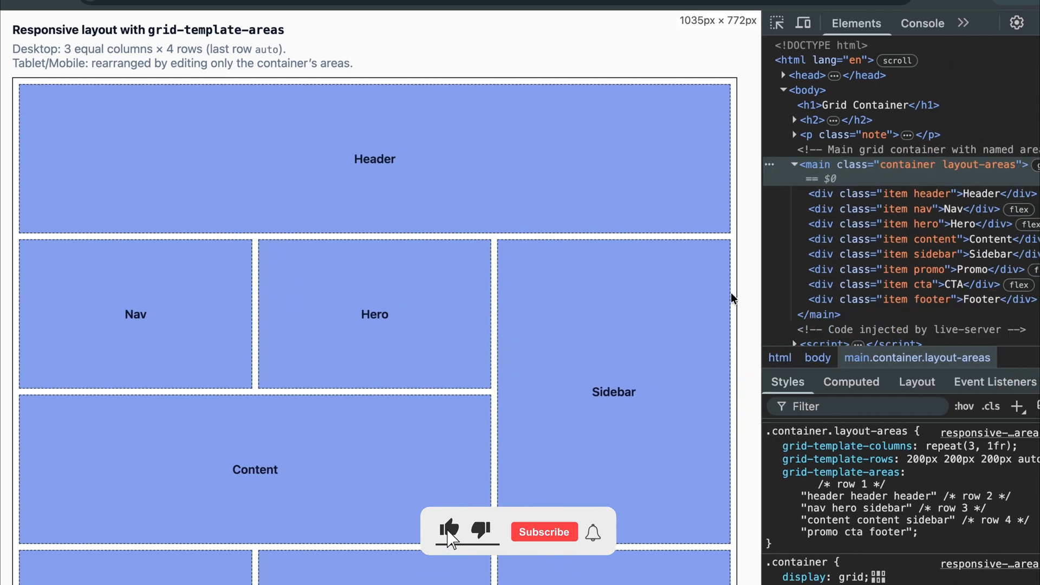
pyautogui.click(543, 531)
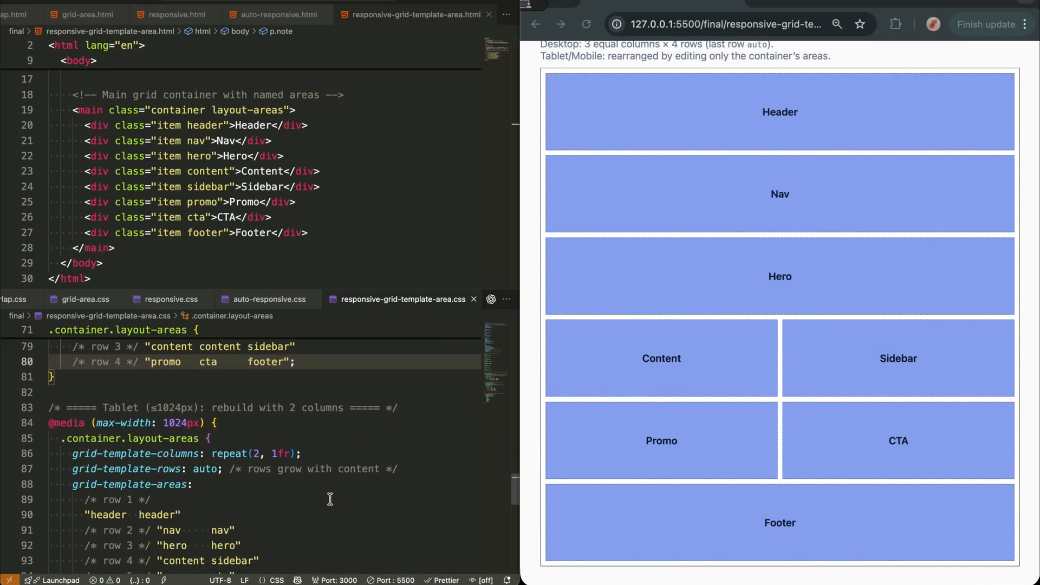
pyautogui.scroll(-3)
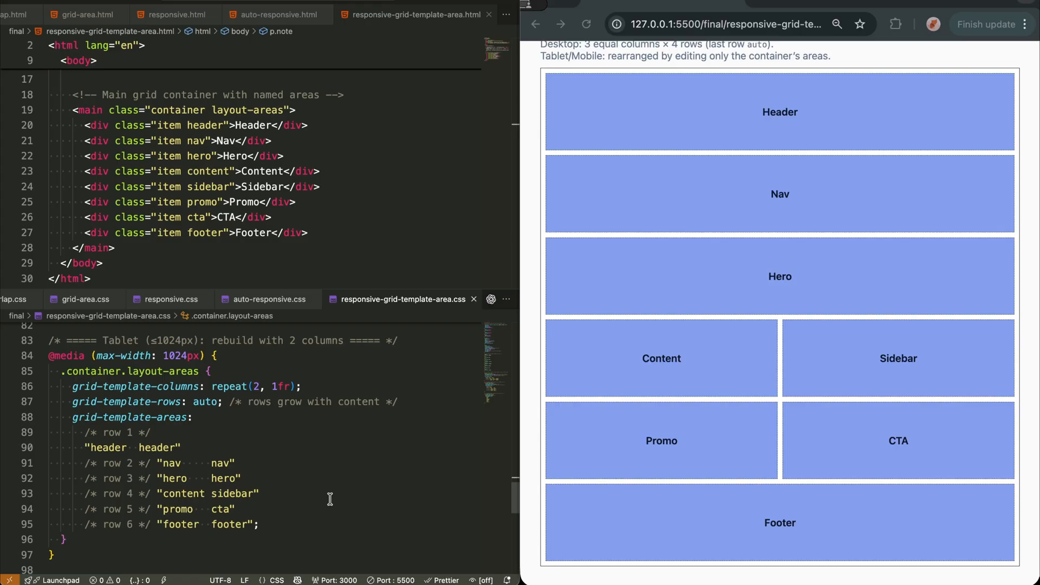
pyautogui.moveTo(713, 440)
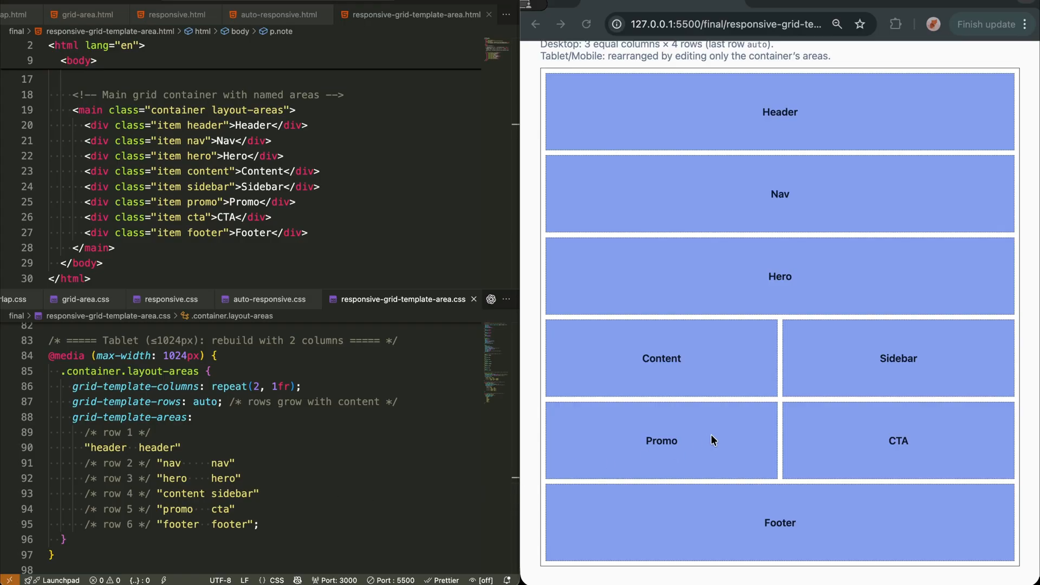